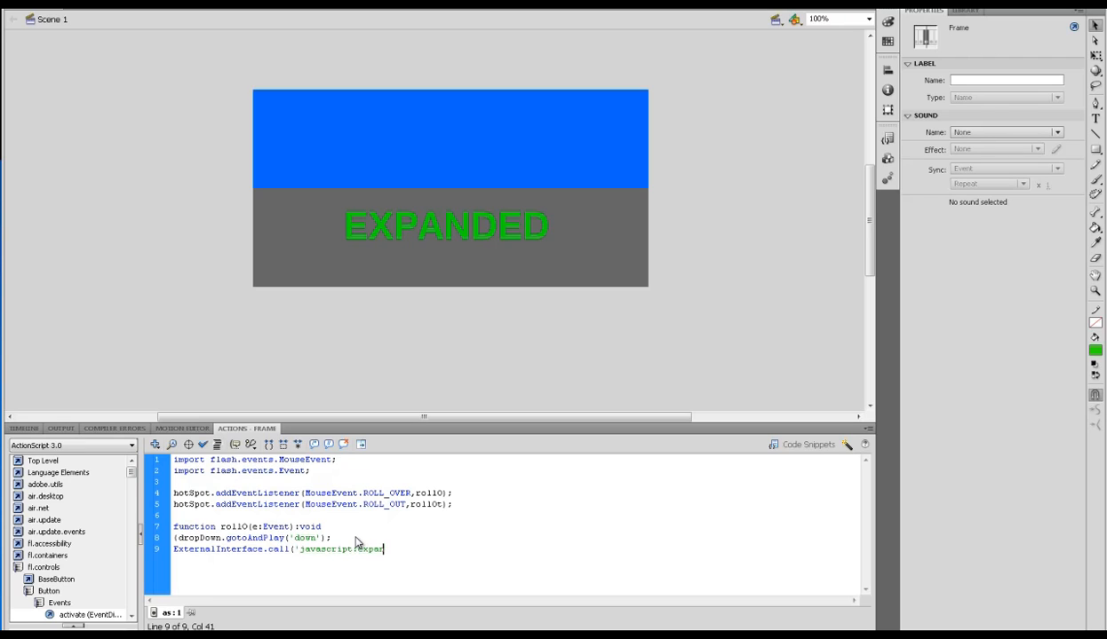
Complete ExternalInterface.call('javascript:expand();'); and close the rollO function with a brace
type("d")
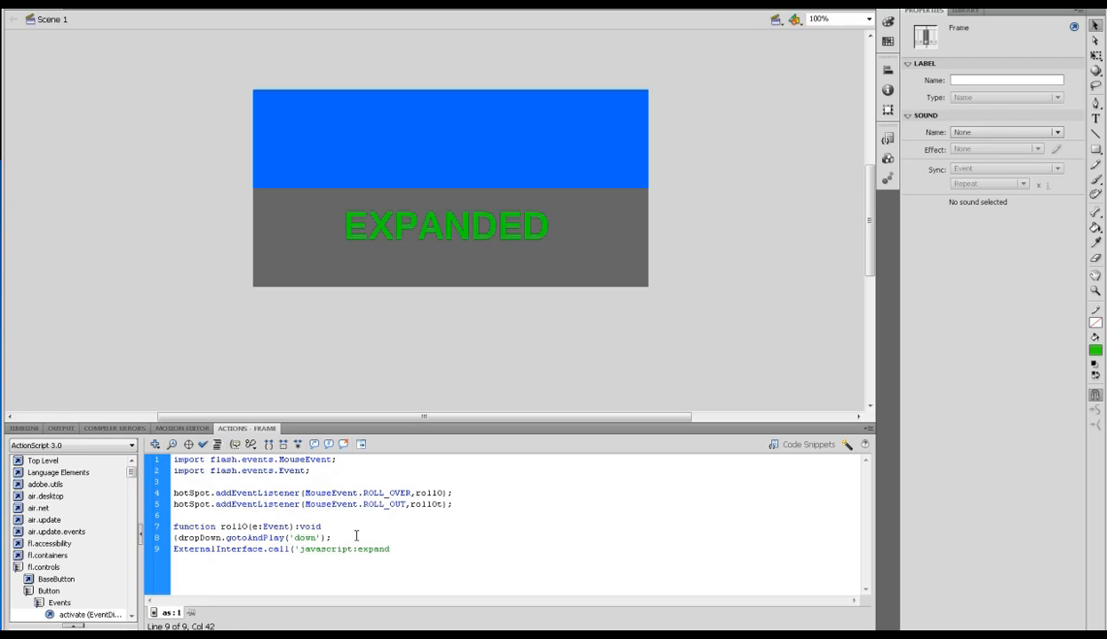
type("()")
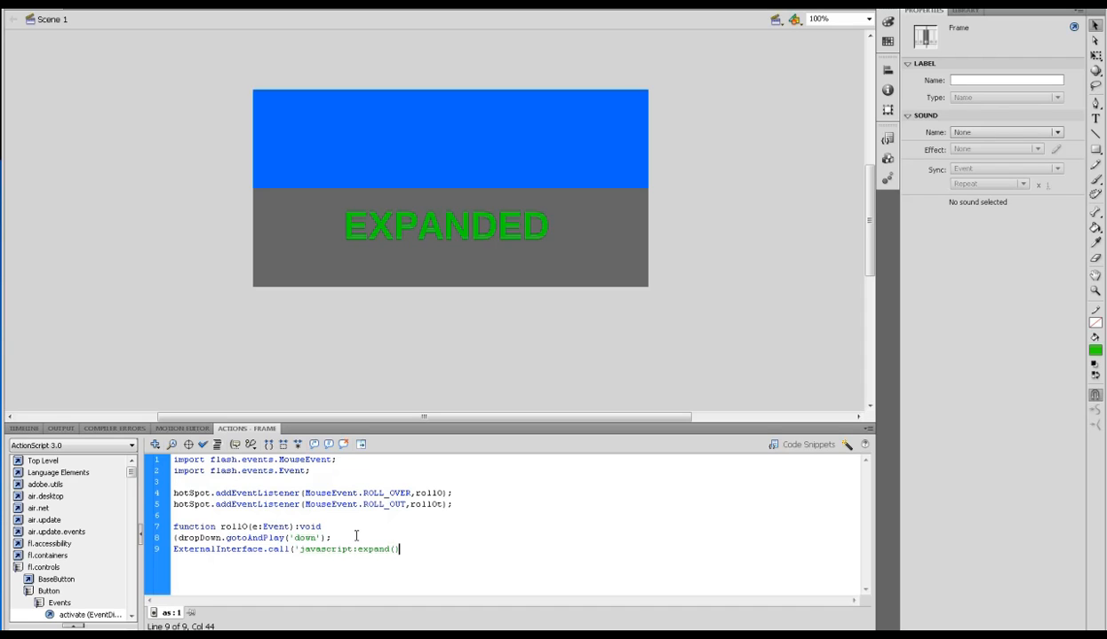
type(";');")
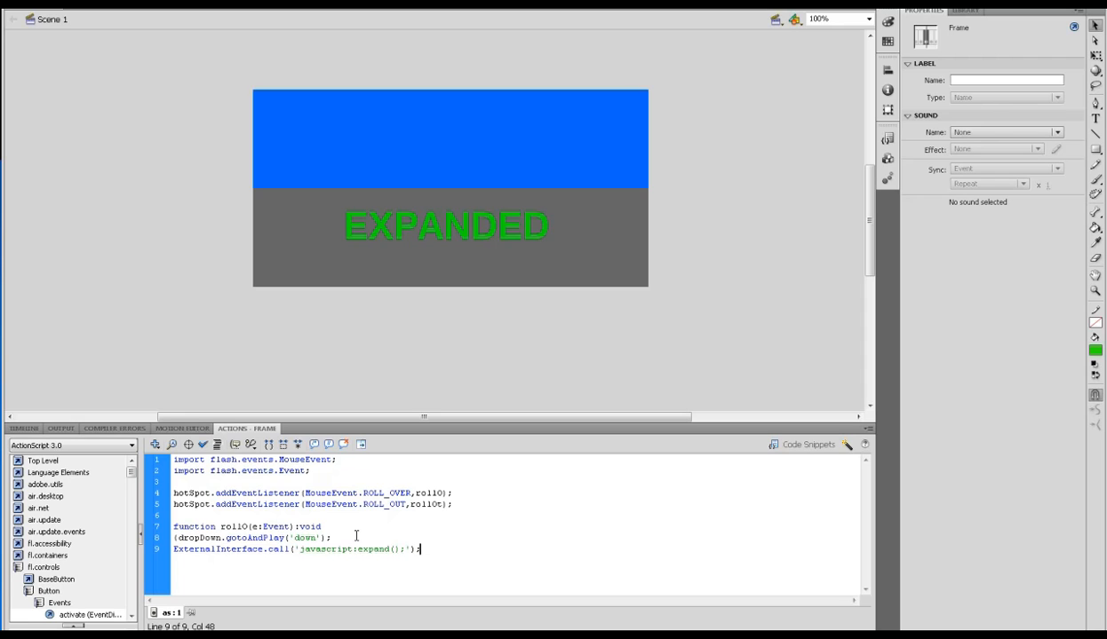
key("enter")
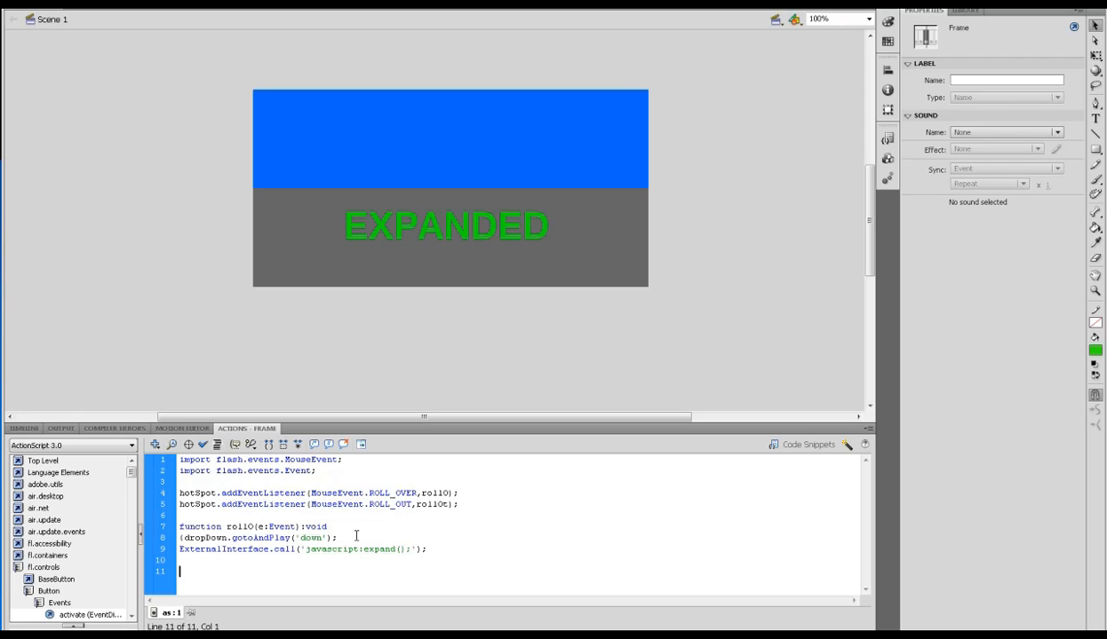
type(")")
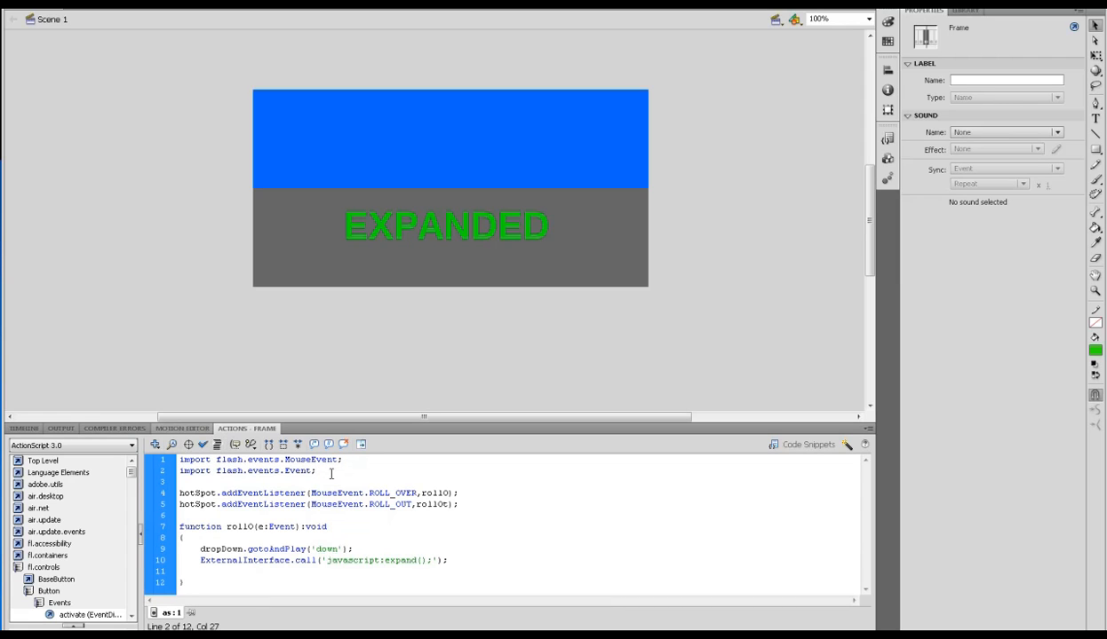
Add 'import flash.external.ExternalInterface' below the existing imports, accepting the code hint
key("enter")
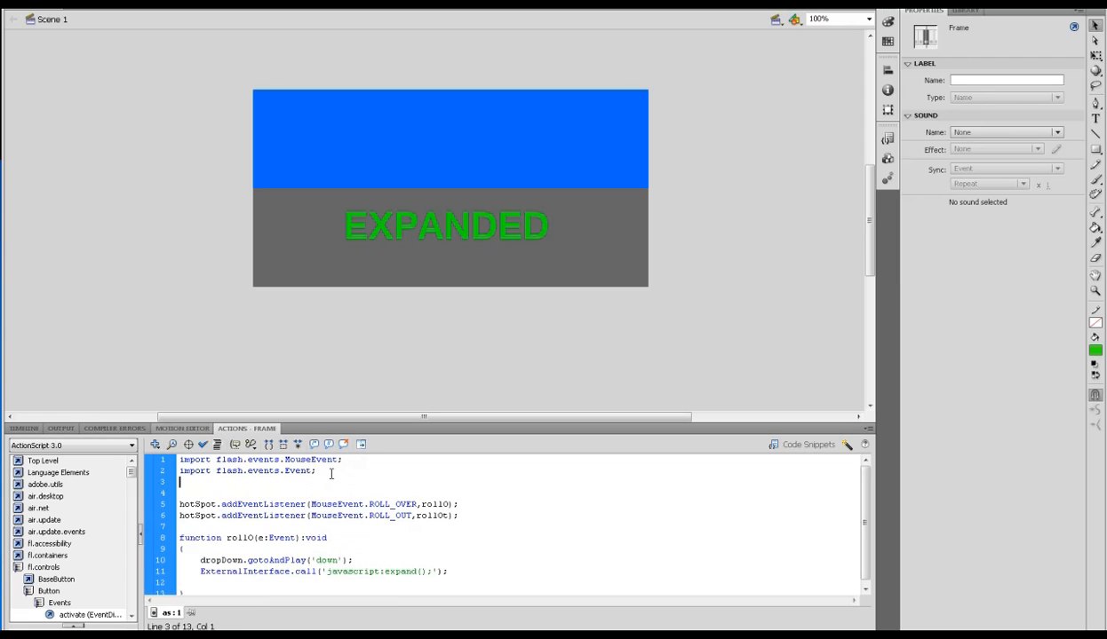
type("import")
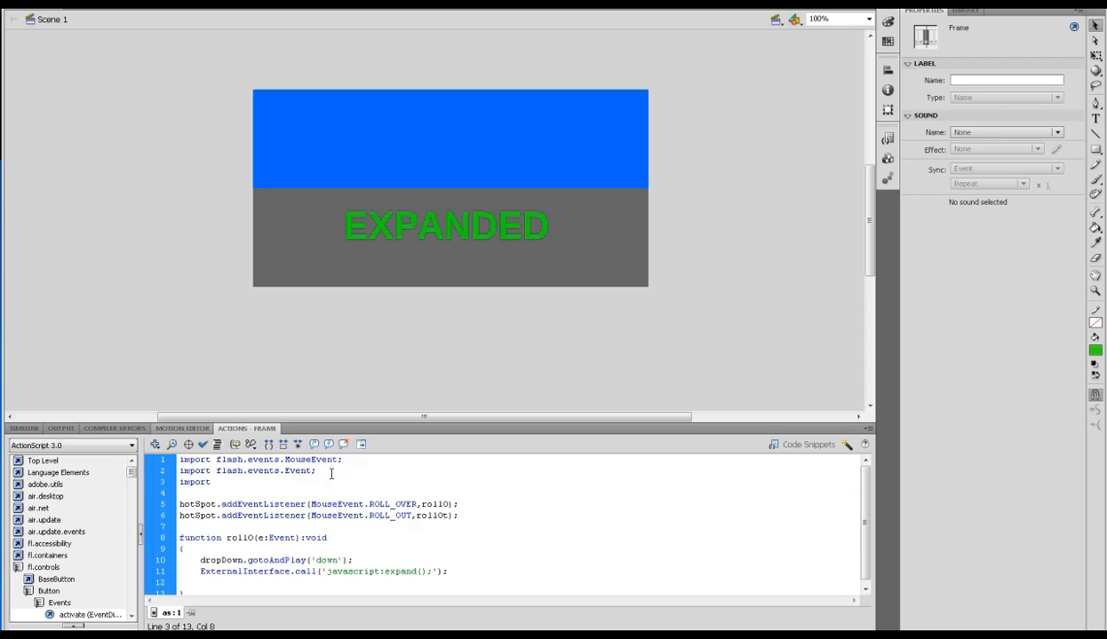
type("flas")
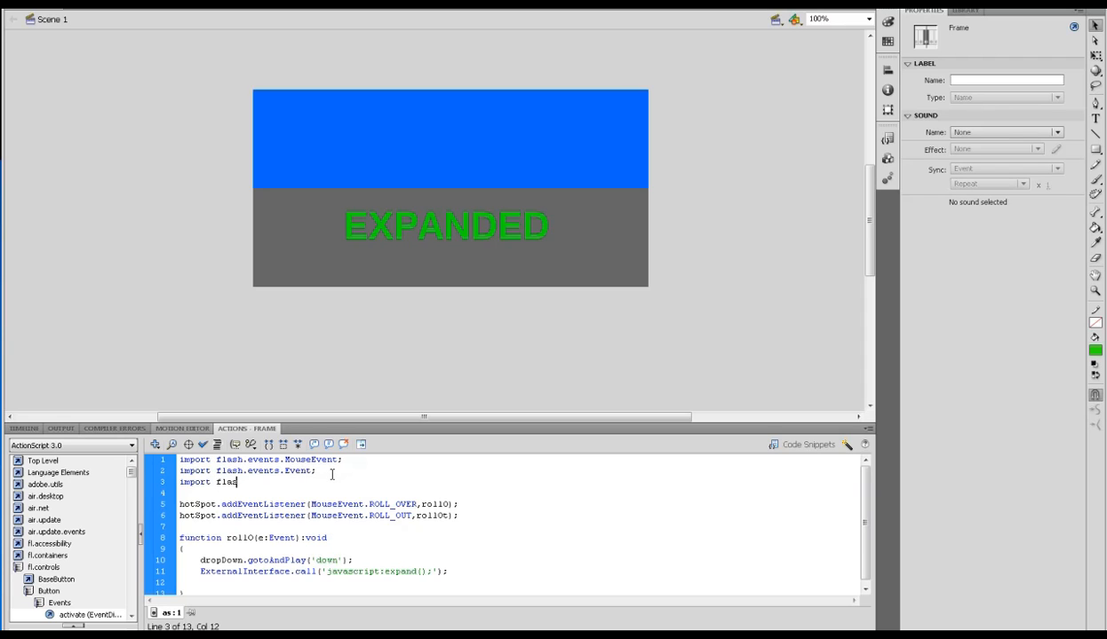
type("h")
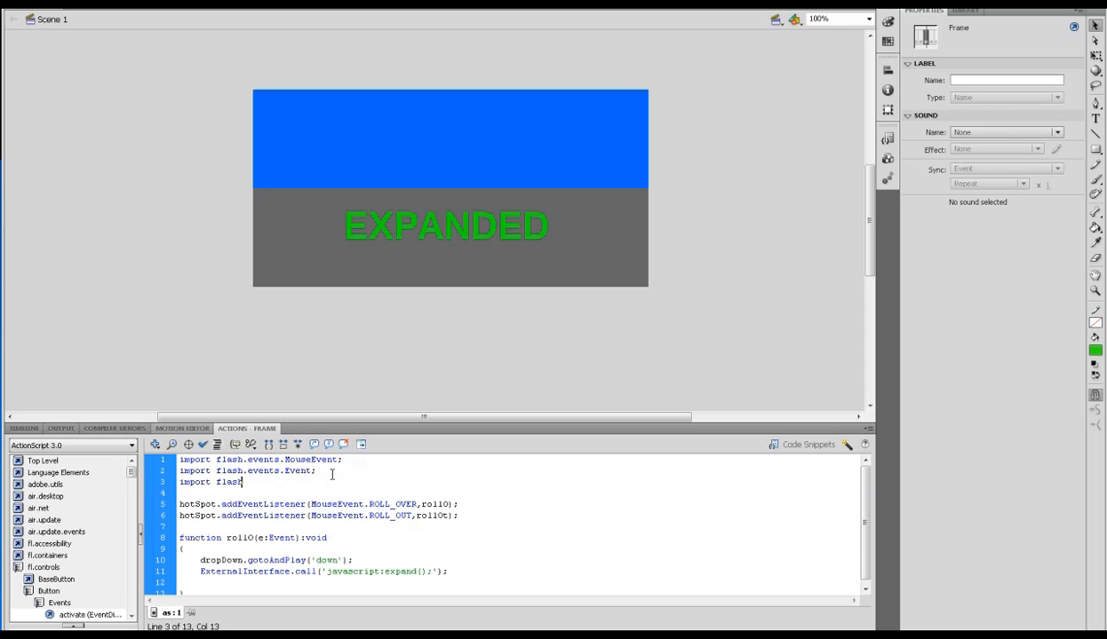
type(".")
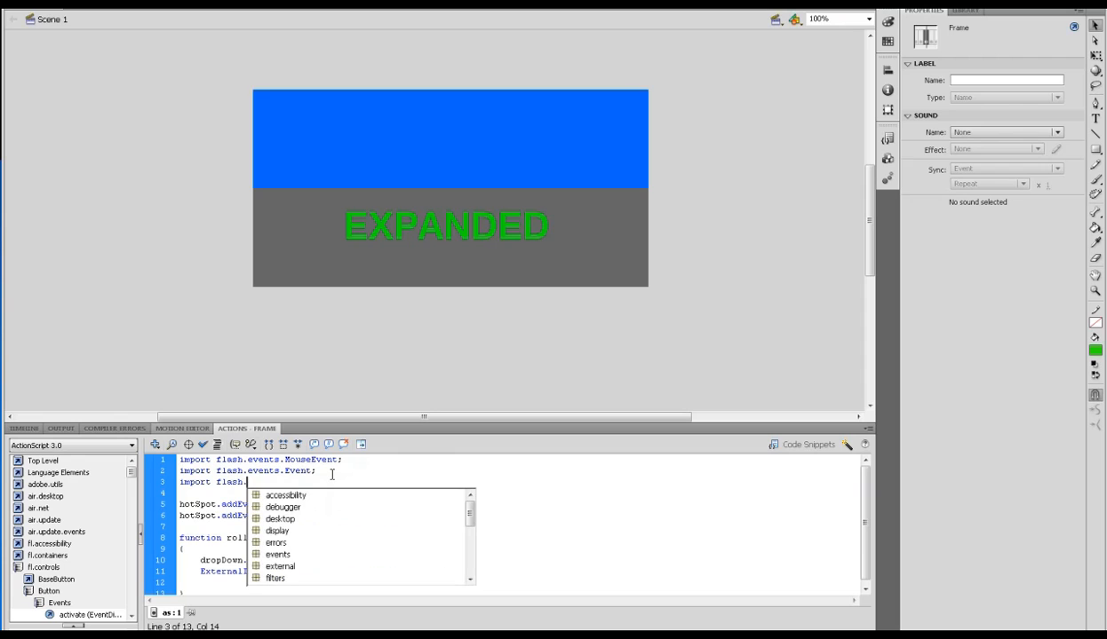
type("external")
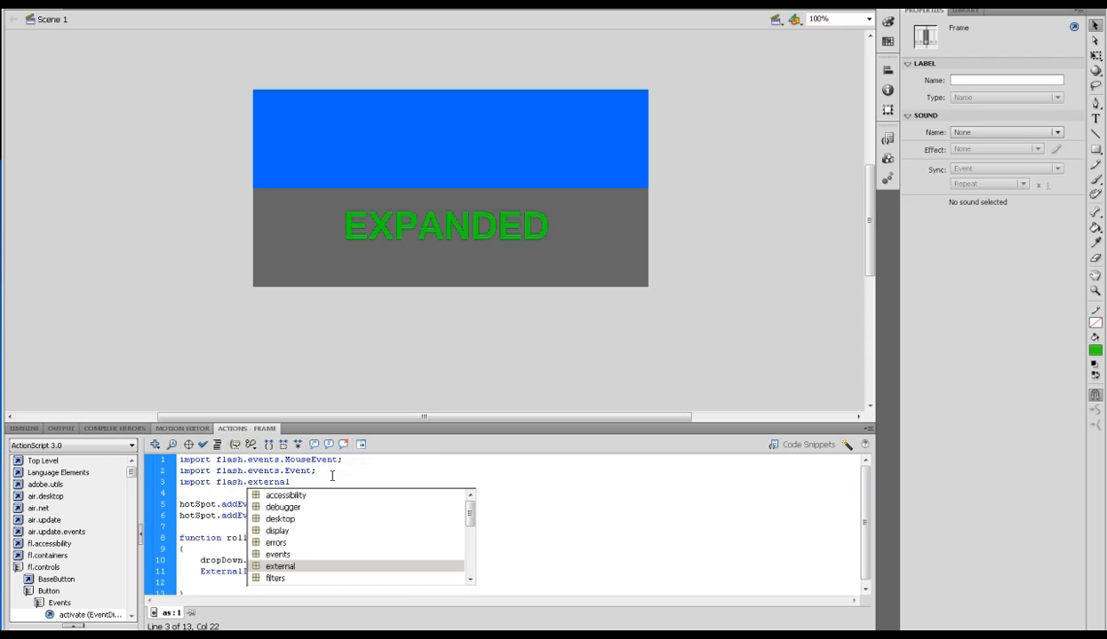
type(".")
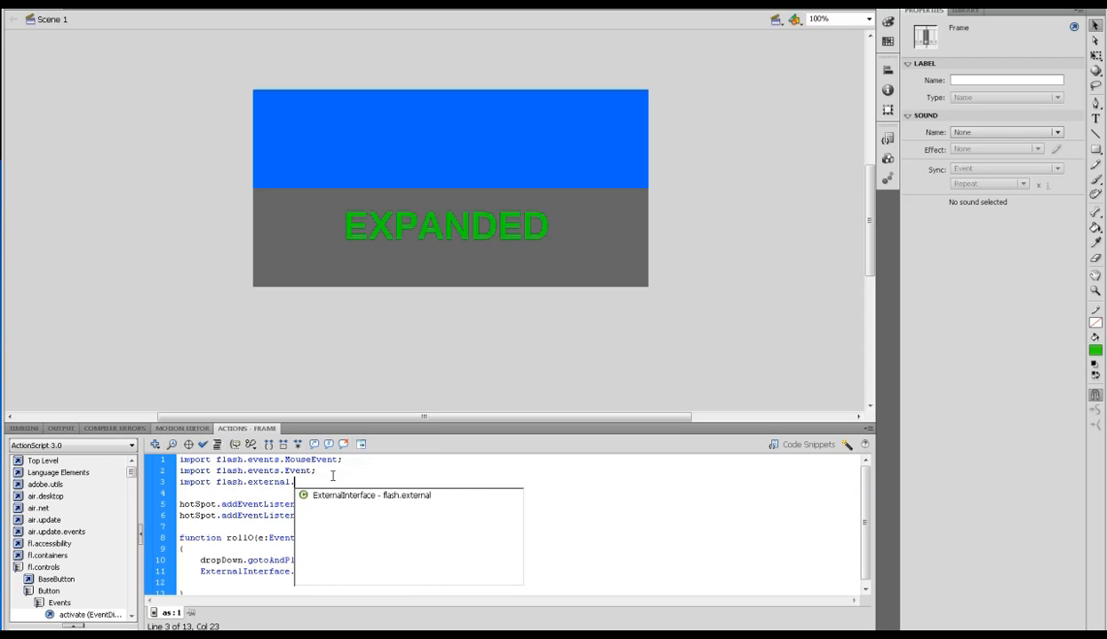
type("External")
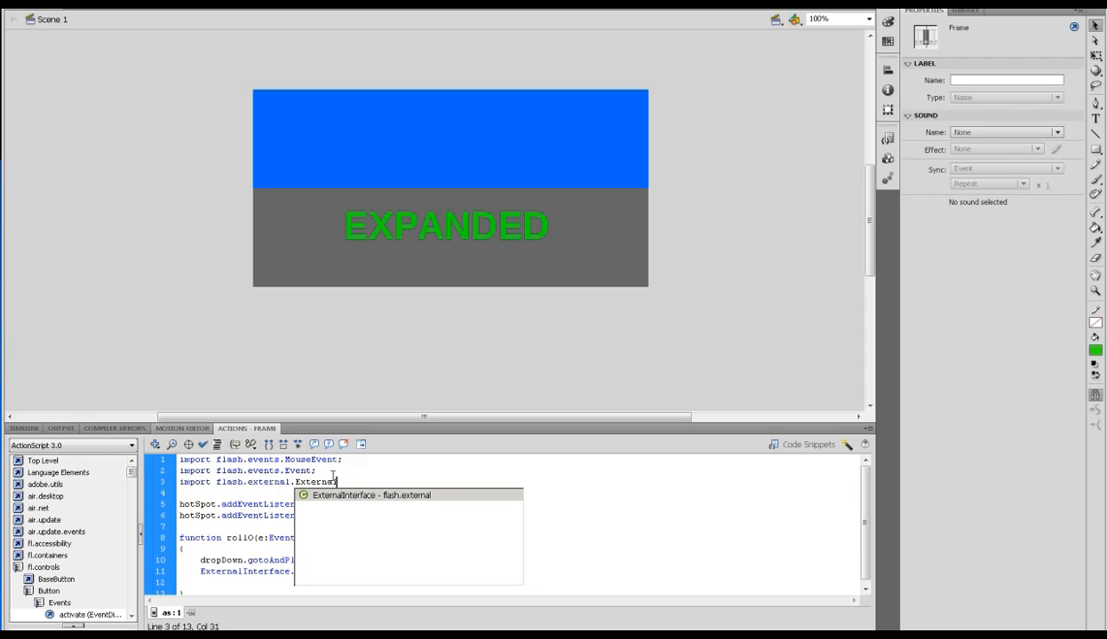
type("Iner")
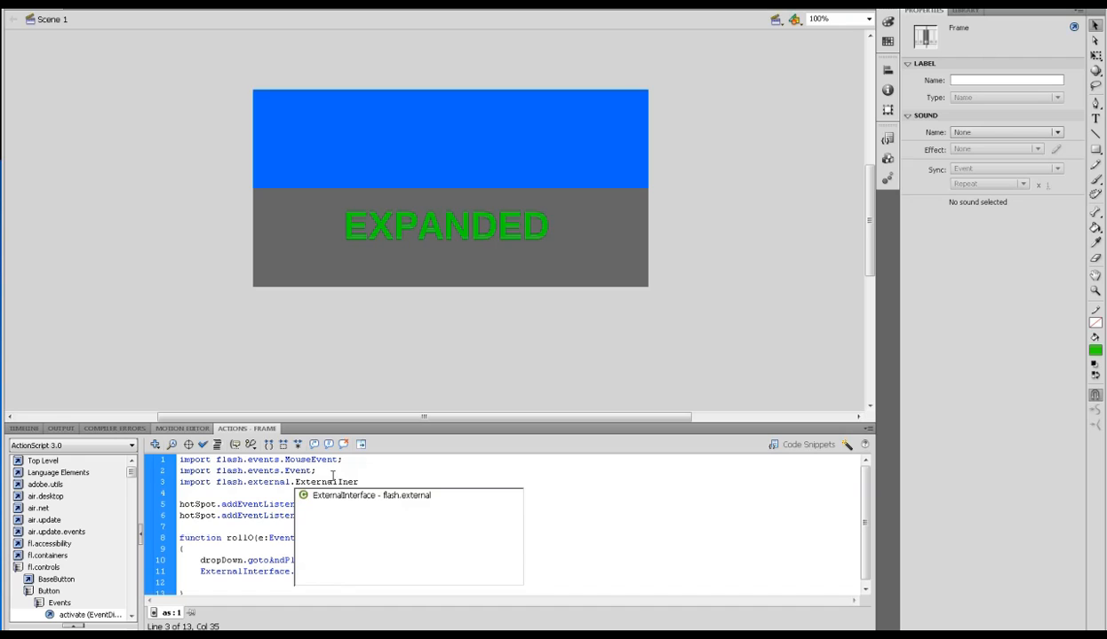
type("face")
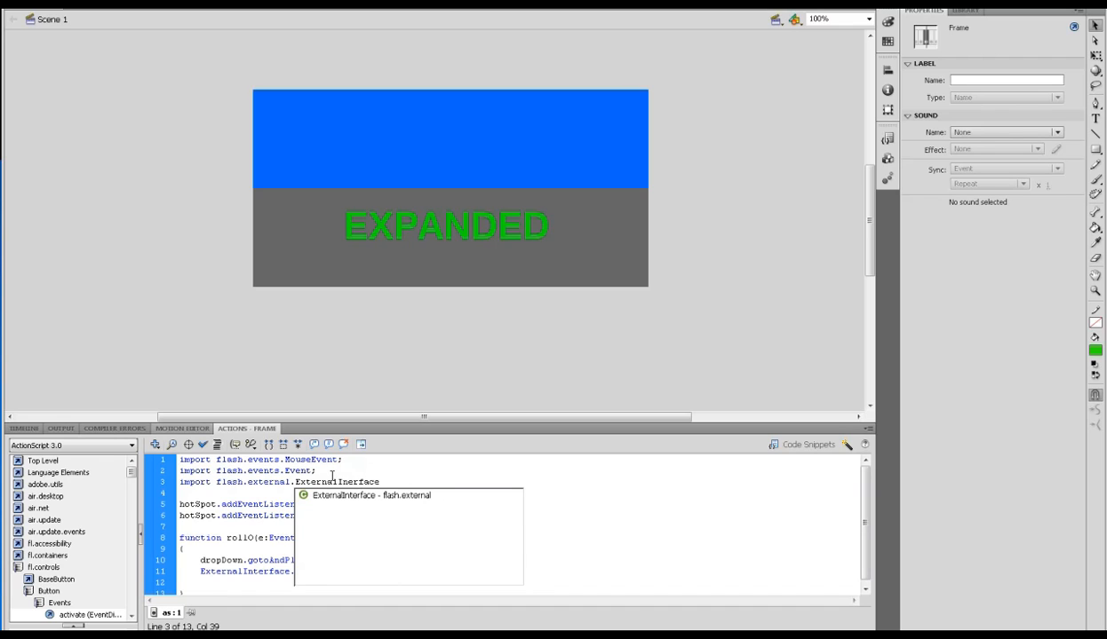
left_click(378, 483)
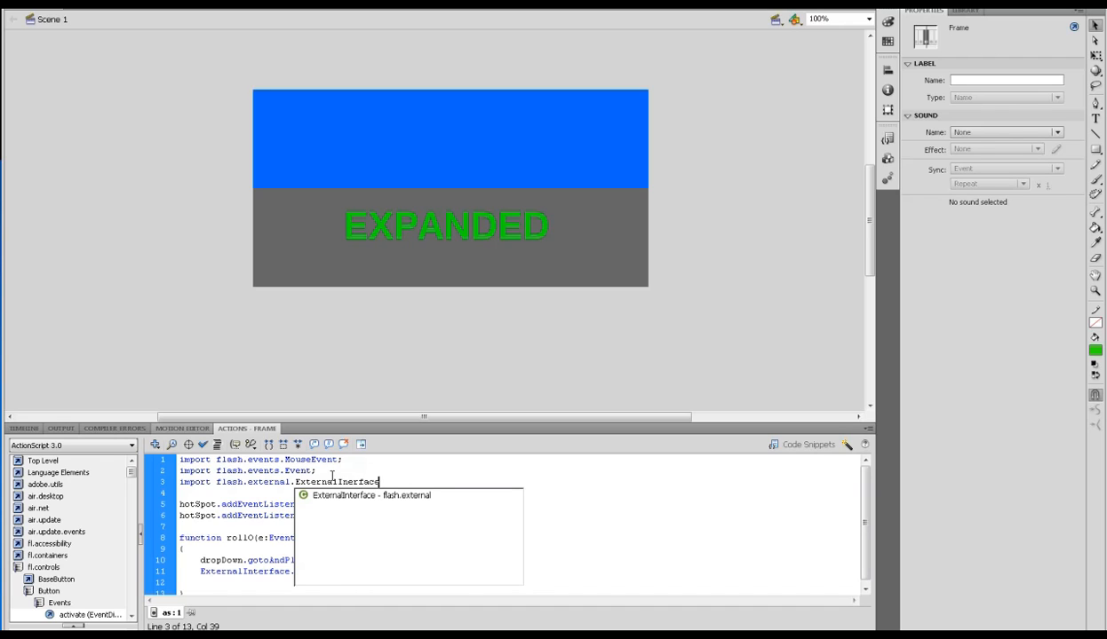
mouse_move(405, 474)
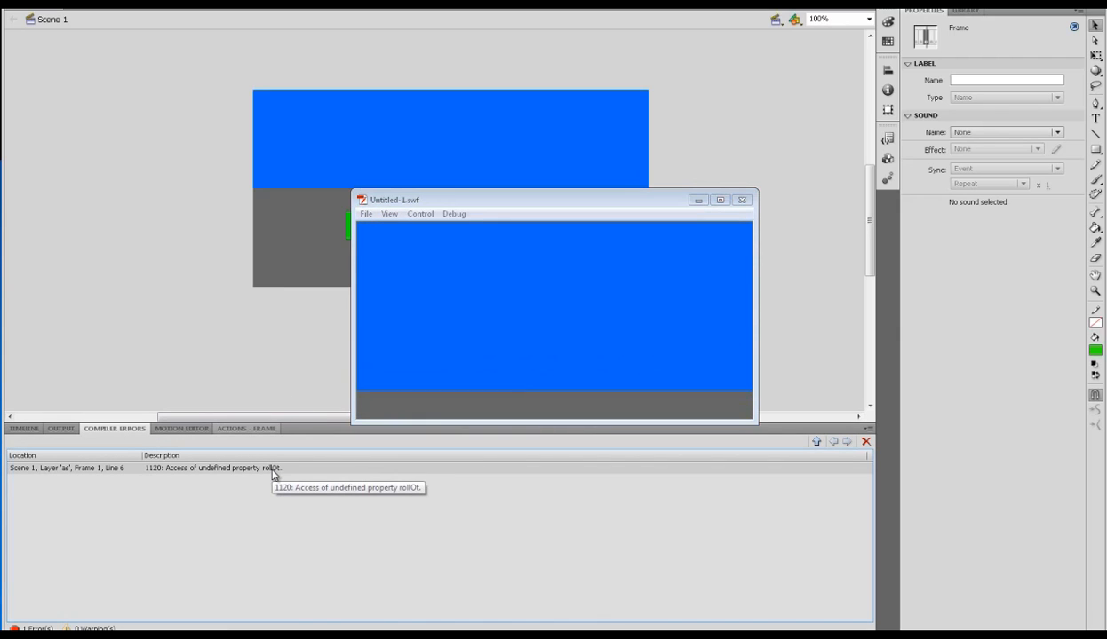
Dismiss the test movie after the rollOt error and return to the frame script below rollO
left_click(743, 199)
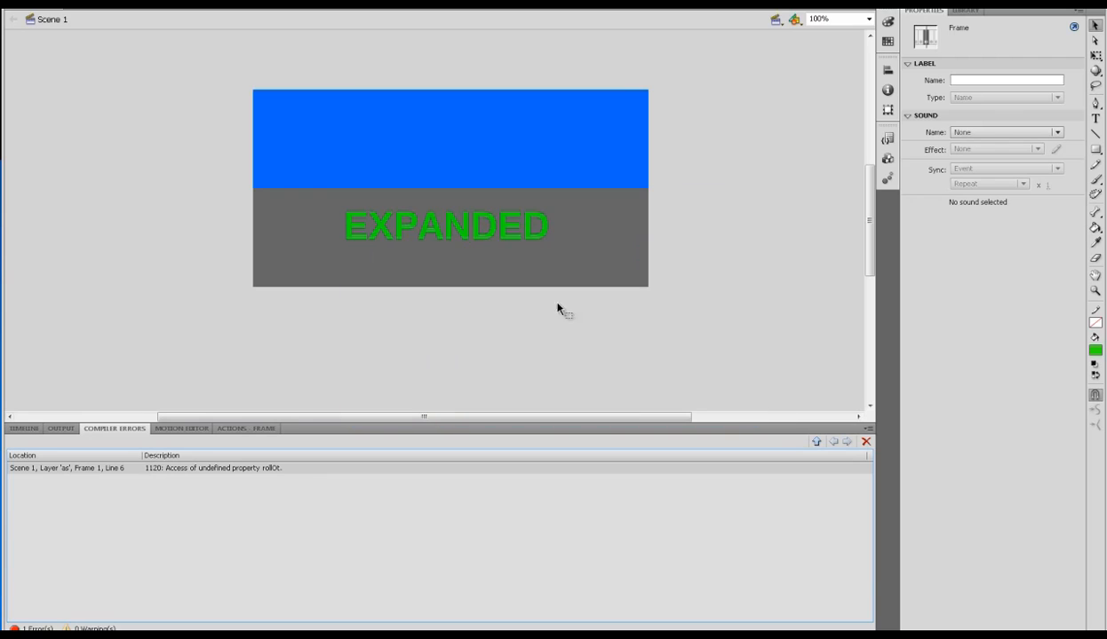
left_click(23, 428)
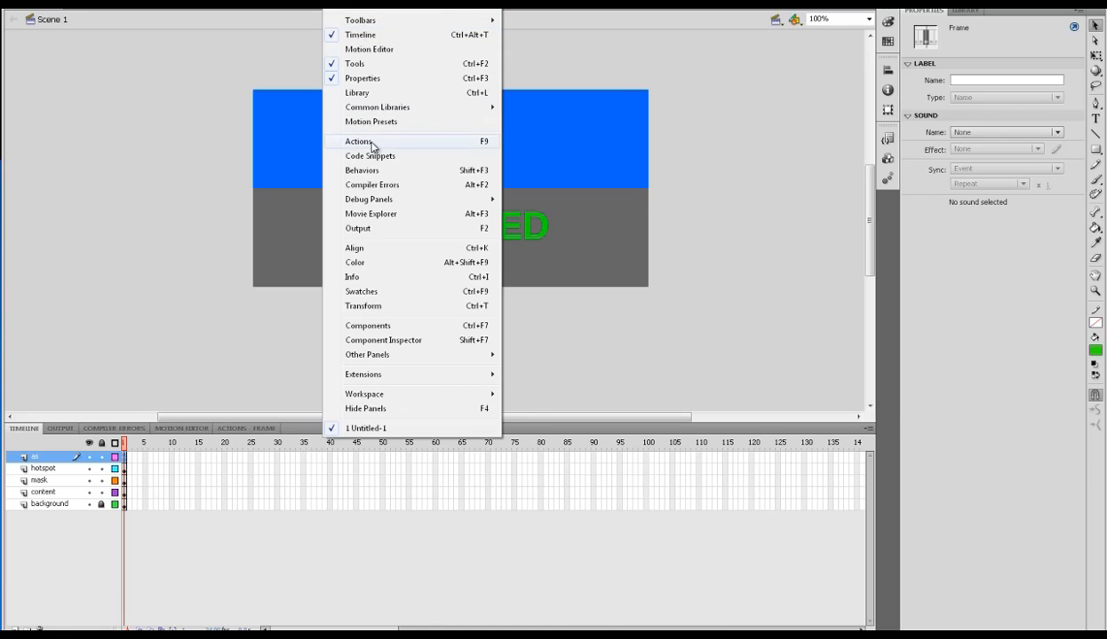
left_click(359, 142)
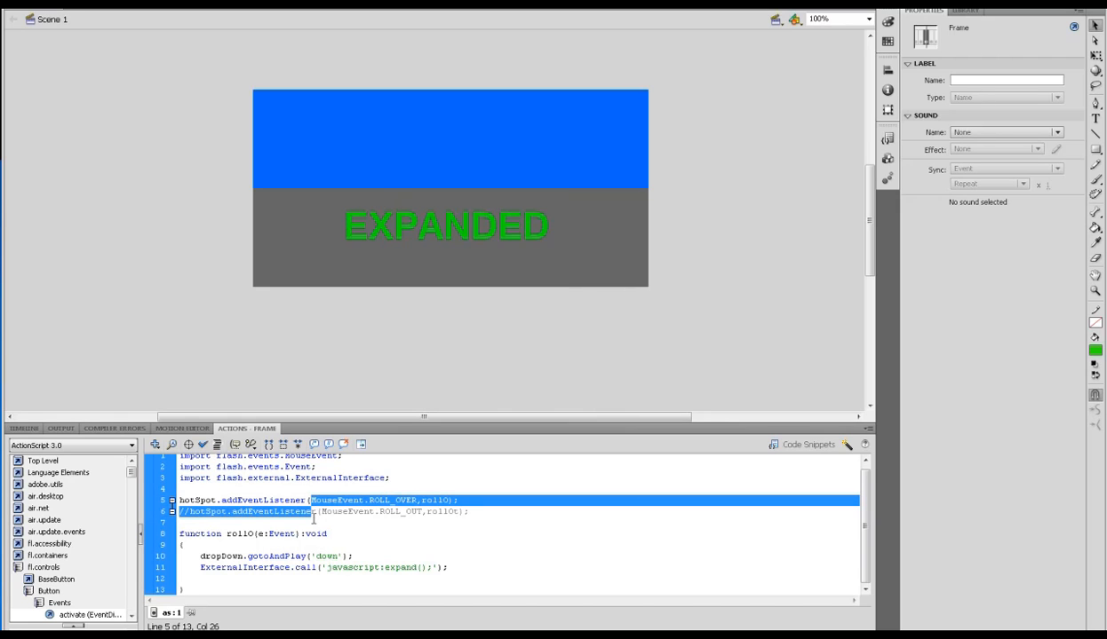
left_click(193, 511)
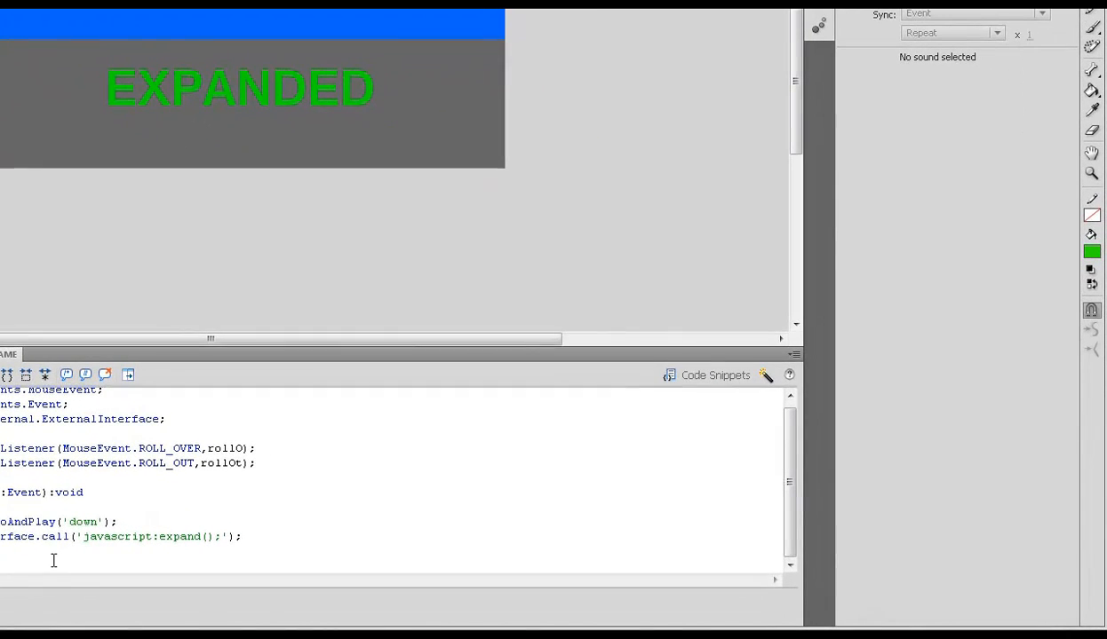
scroll("down", 3)
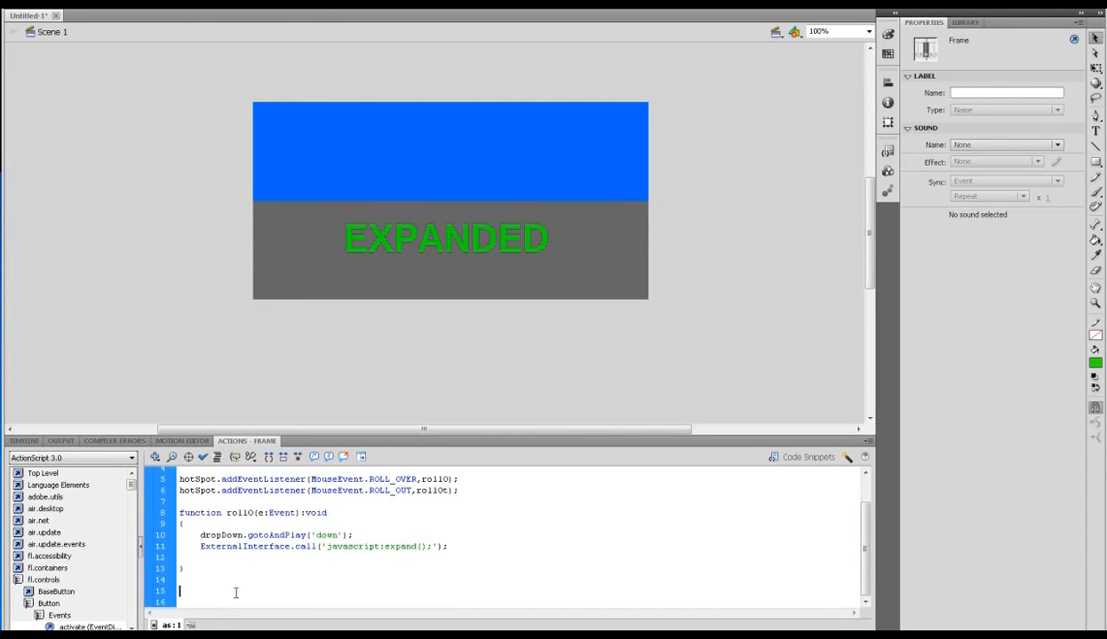
Declare 'function rollOt(e:Event):void' and begin its body with dropDown
type("function rollOt(")
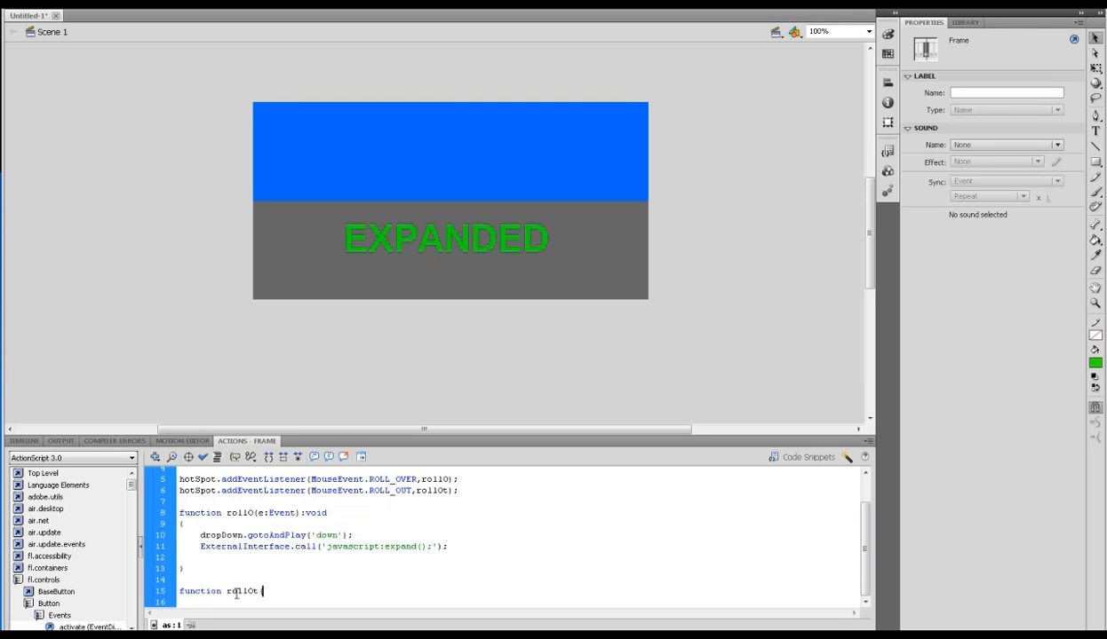
type("e:")
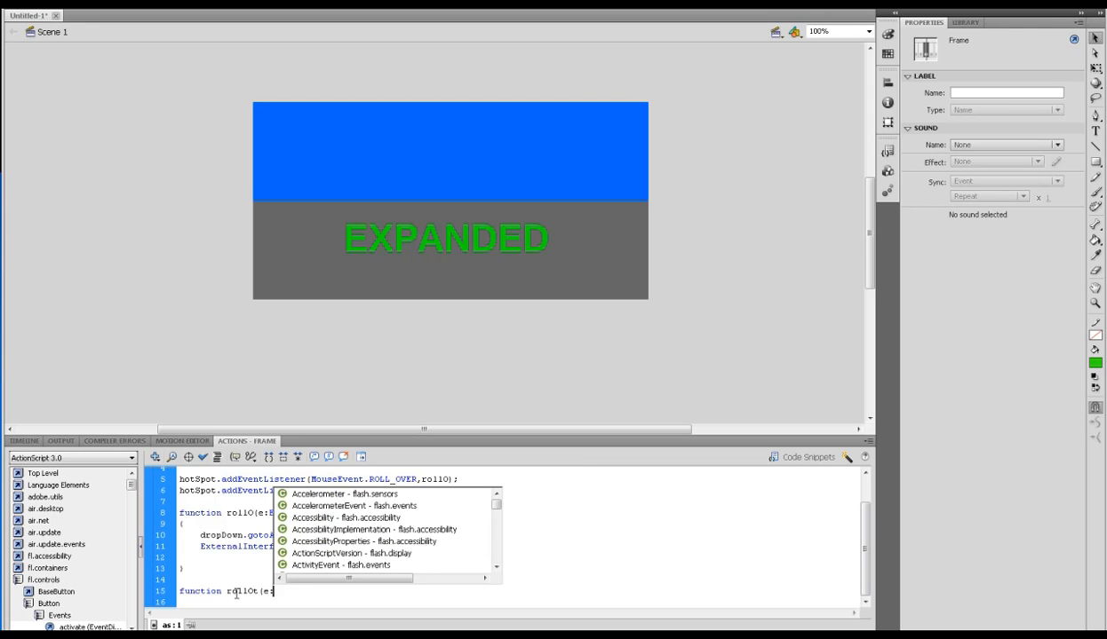
type("Event):void(")
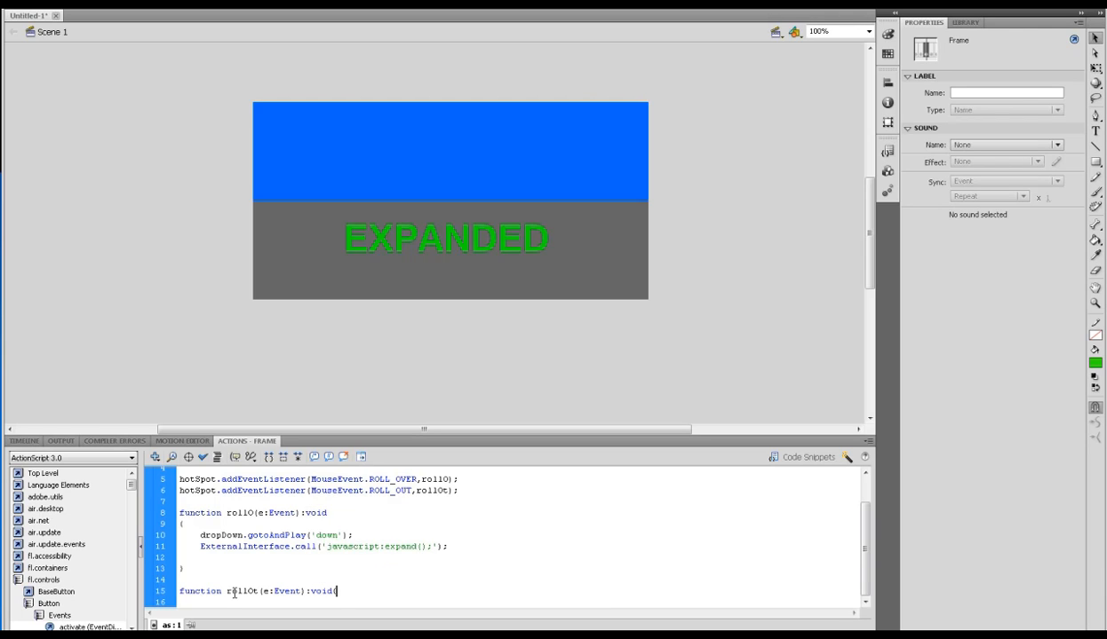
type("drop")
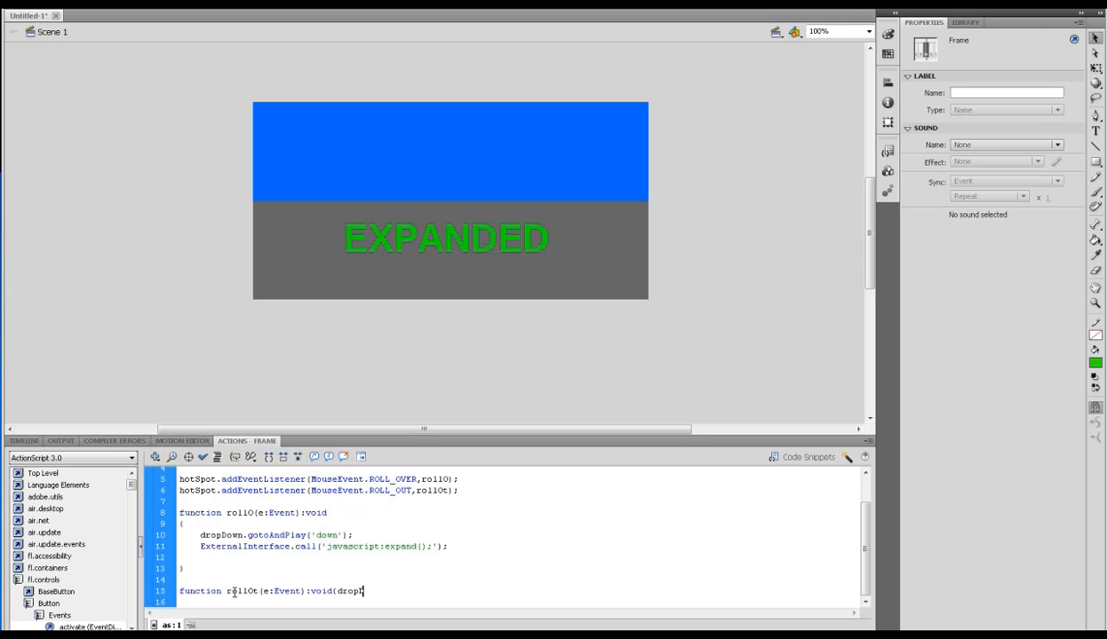
type("Down")
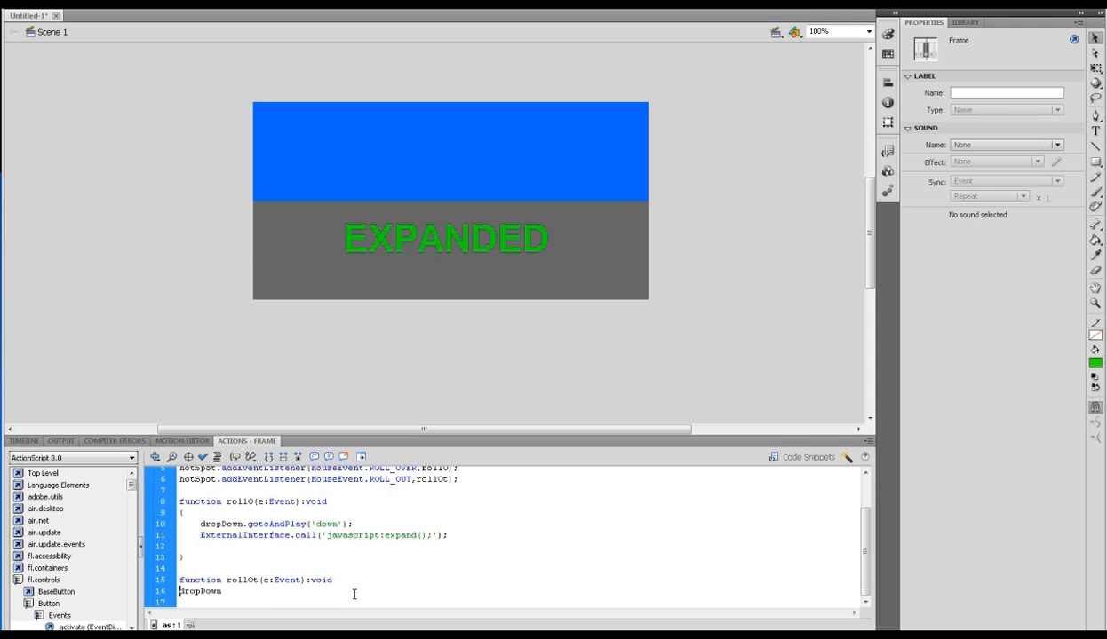
Fill rollOt with dropDown.gotoAndPlay('up'); and an ExternalInterface.call line, selecting its function name to edit
type("(")
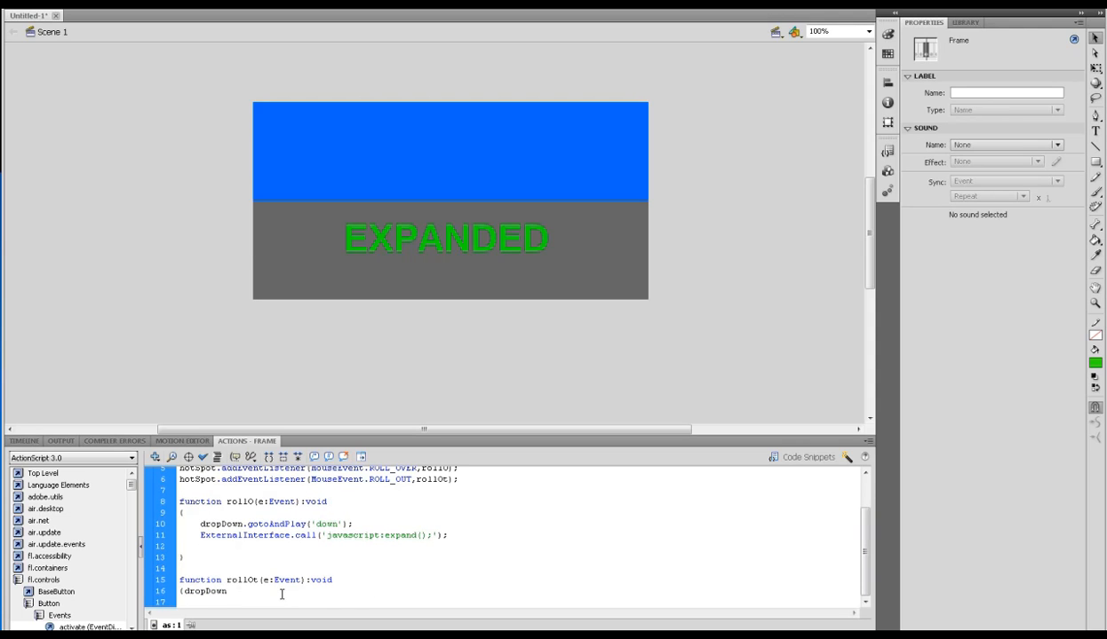
type("gotoAndPlay")
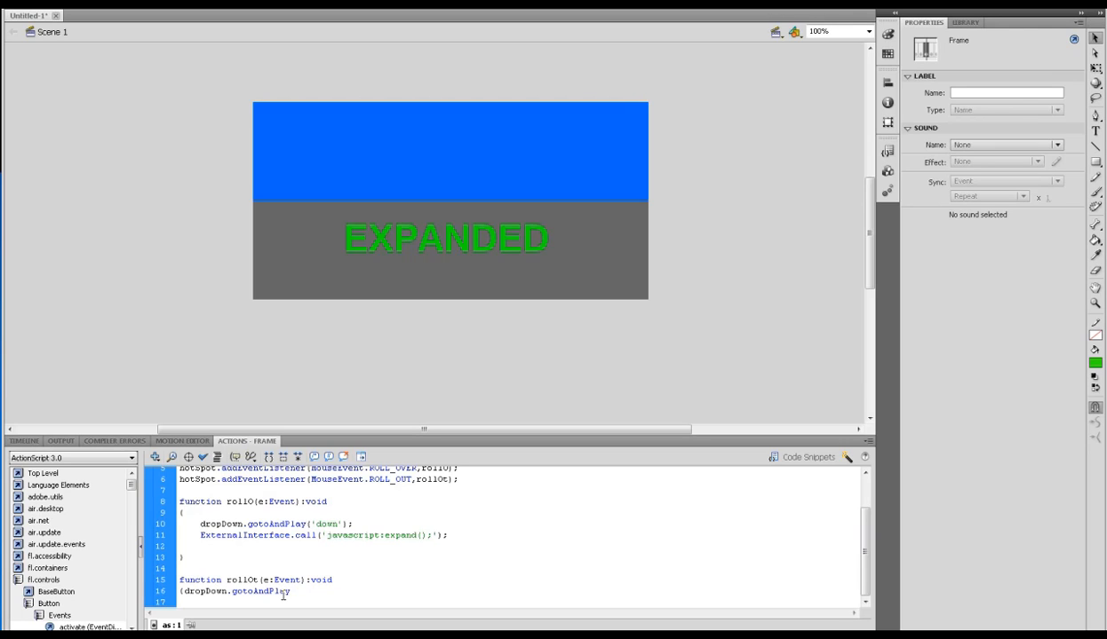
type("('up")
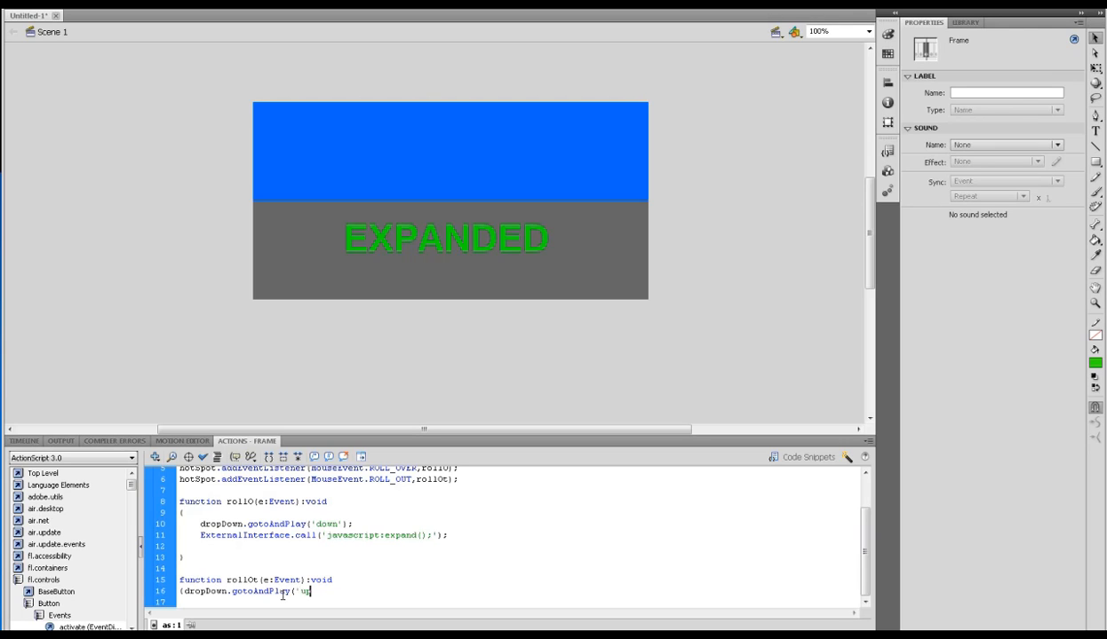
type("p")
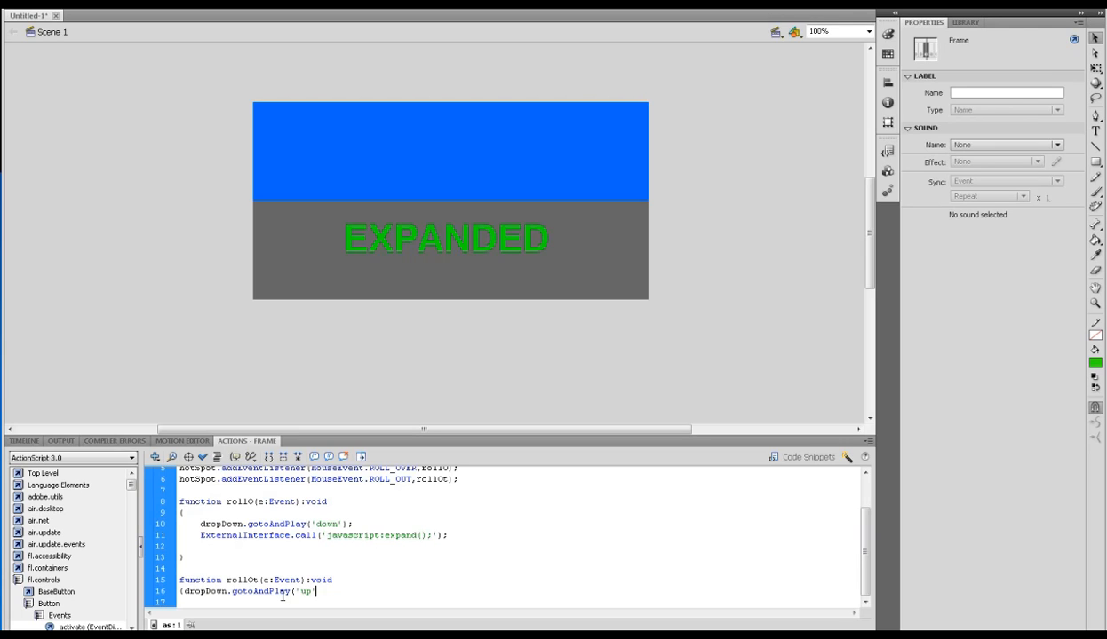
type(");")
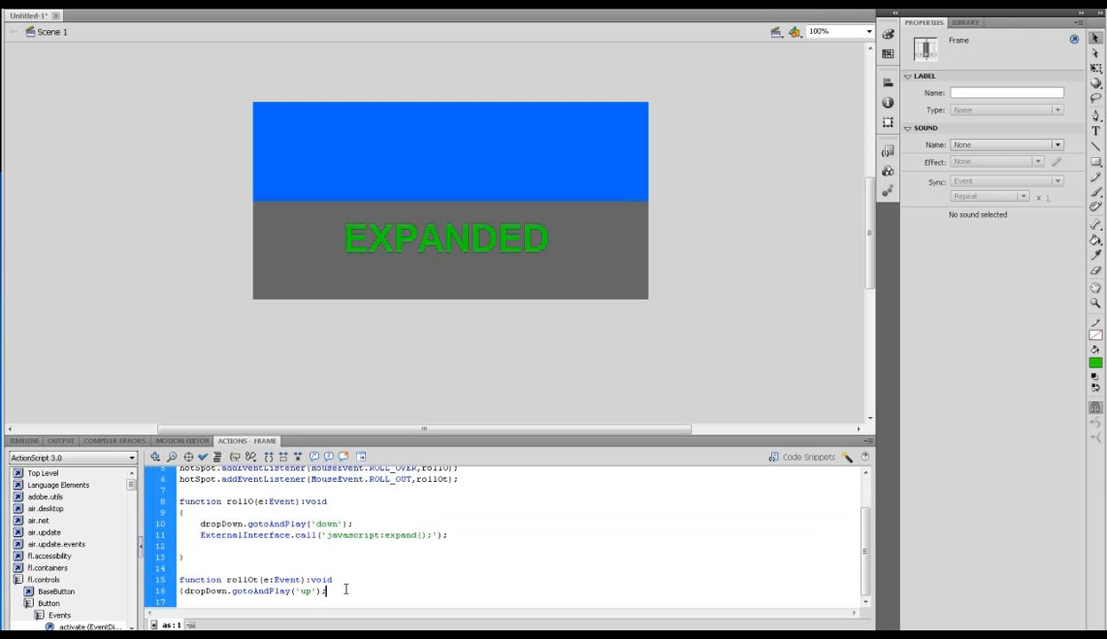
type("ExternalInterface.call('javascript:expand();');")
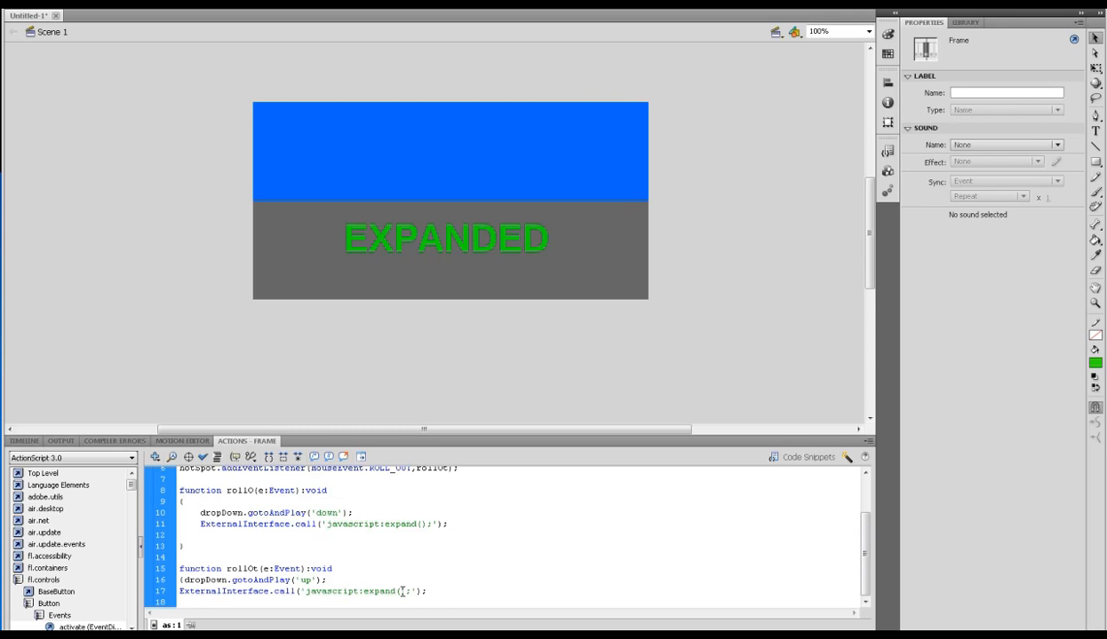
double_click(380, 592)
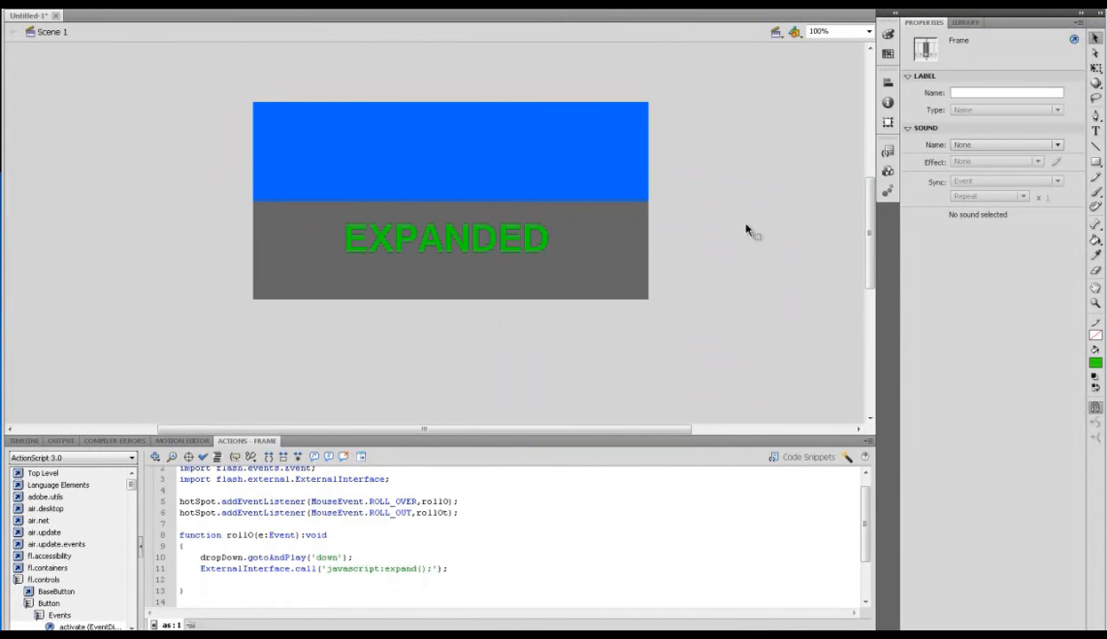
mouse_move(745, 245)
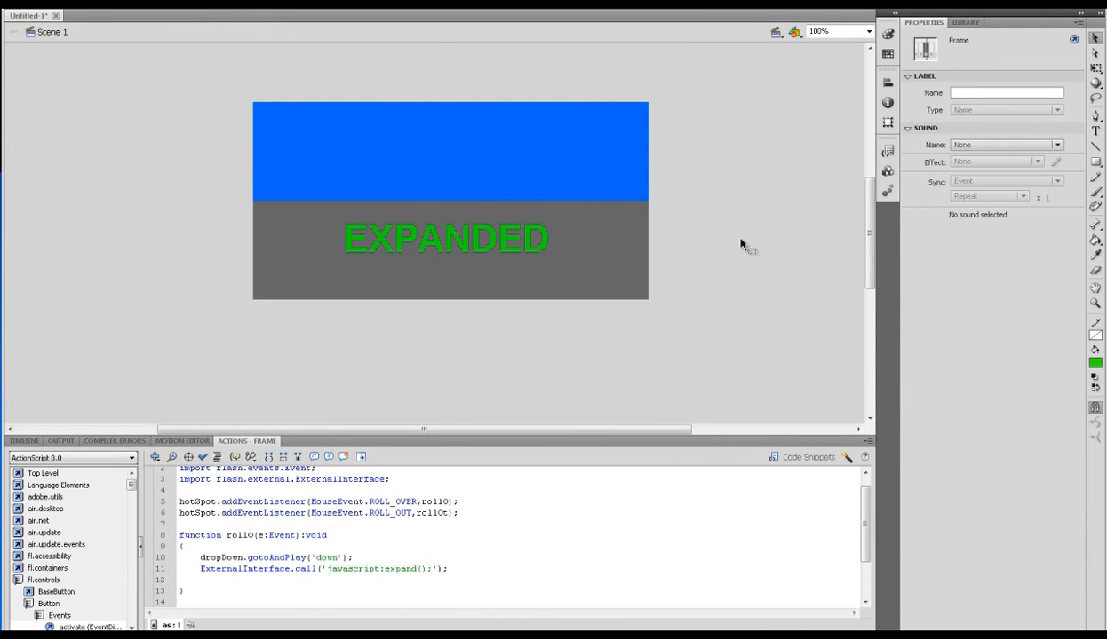
mouse_move(405, 171)
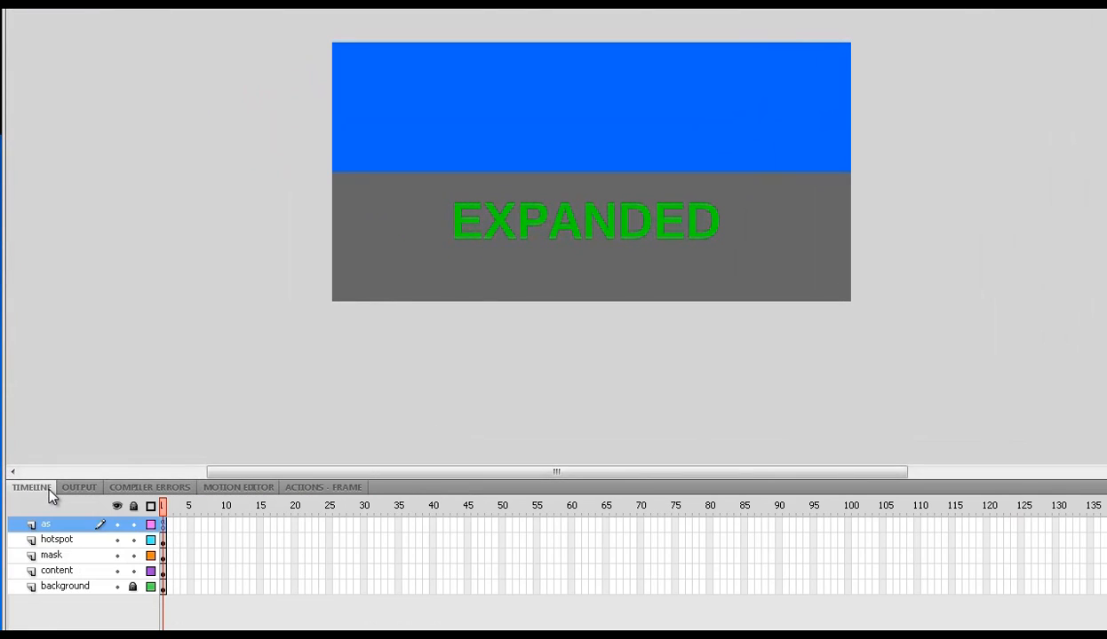
mouse_move(455, 124)
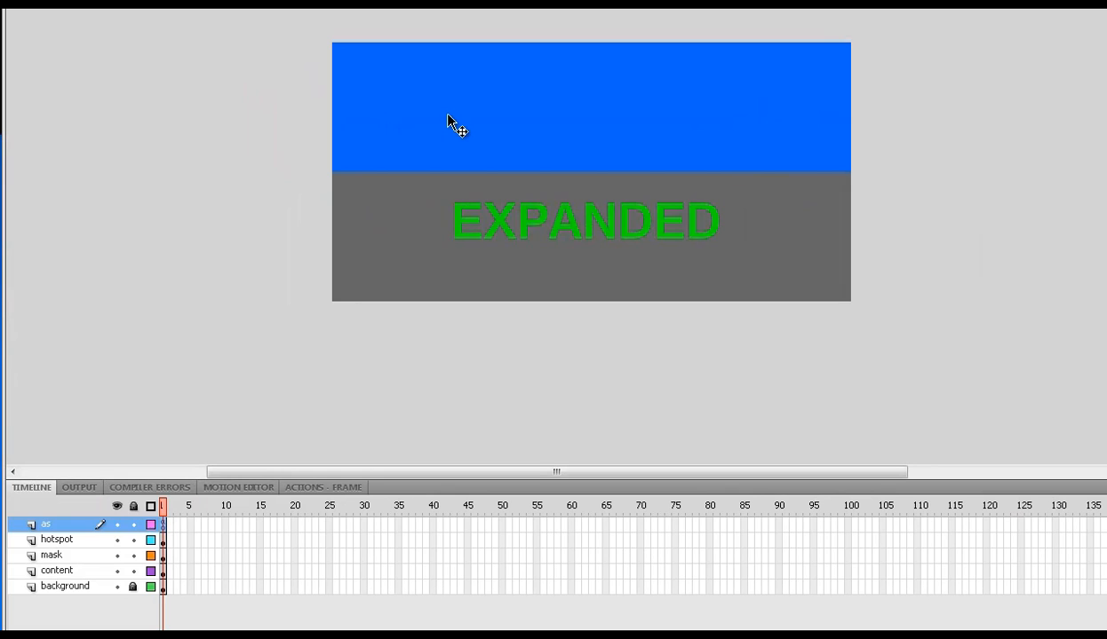
Make the mask layer a Mask over the content layer and test the banner showing NOT EXPANDED
left_click(57, 540)
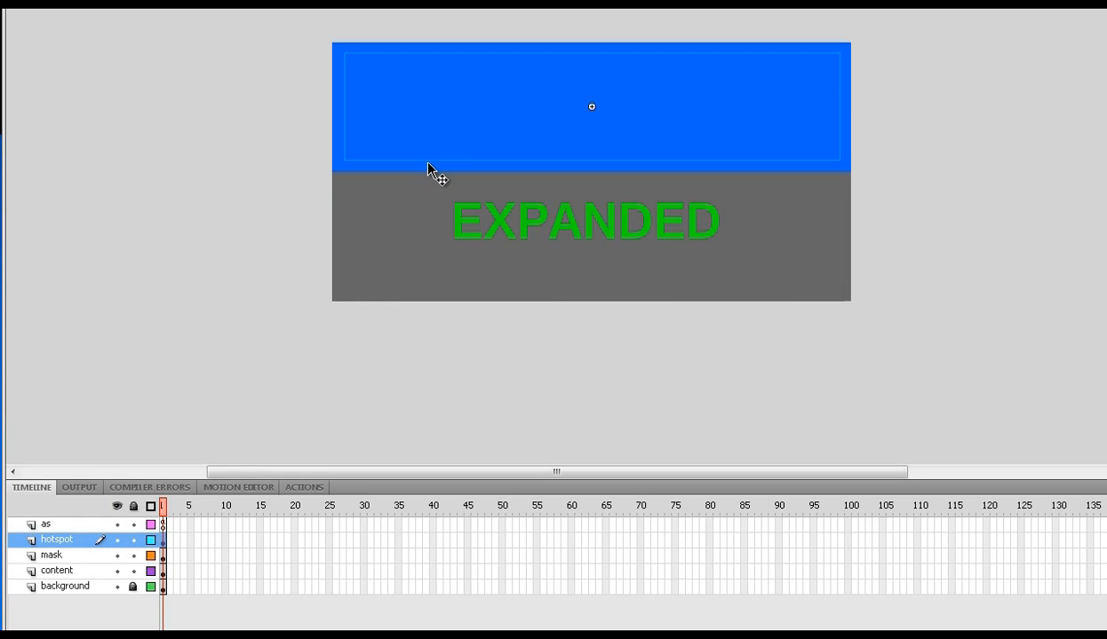
left_click(49, 554)
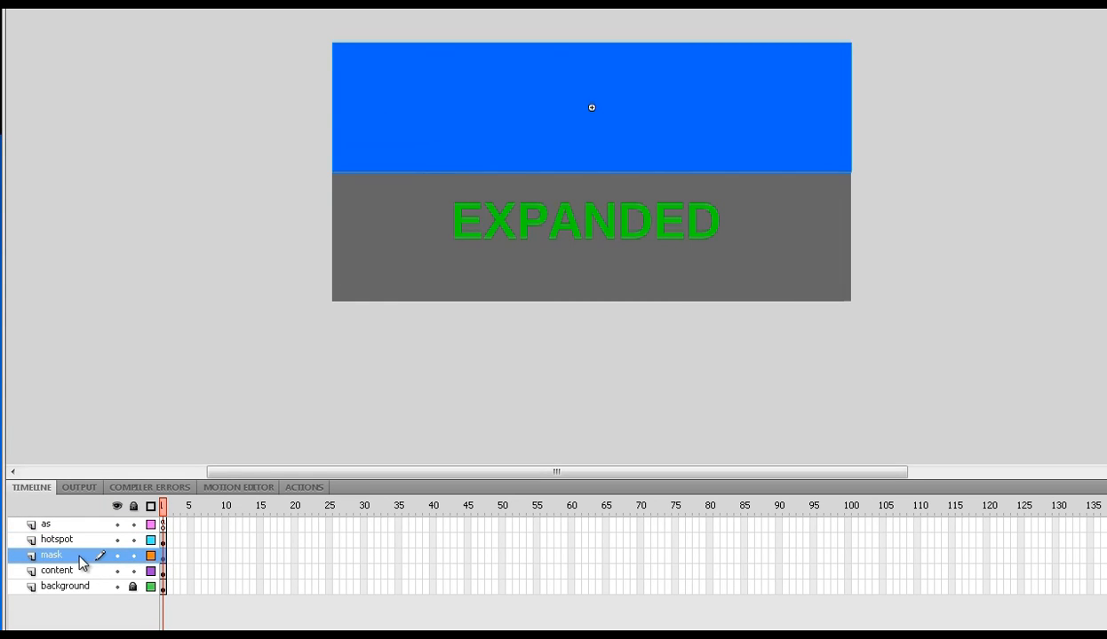
right_click(50, 554)
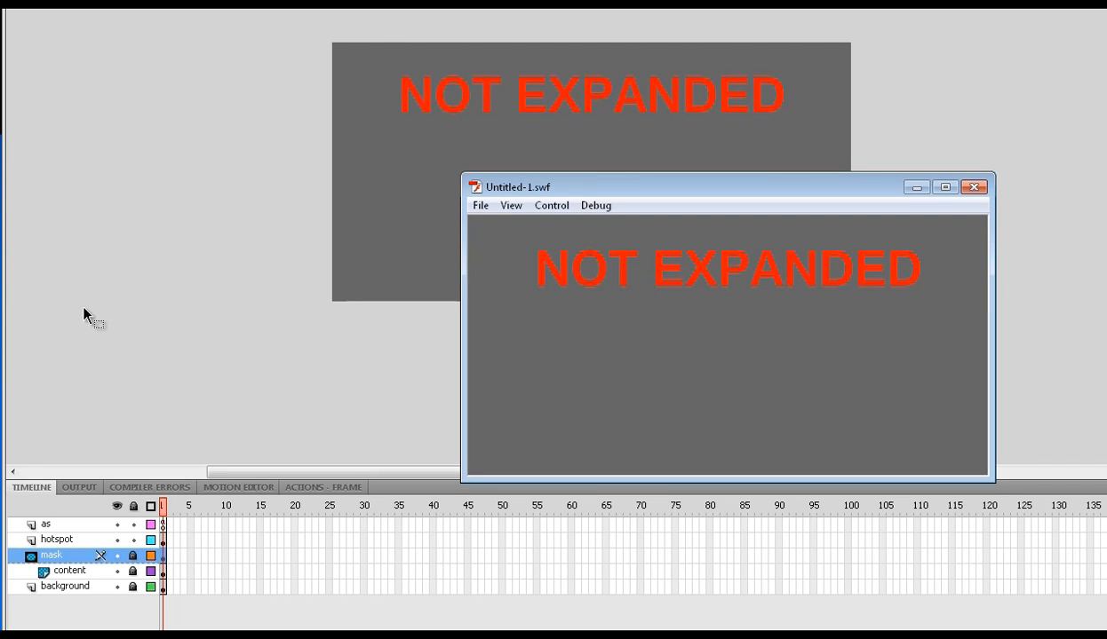
left_click(973, 186)
type("expanding")
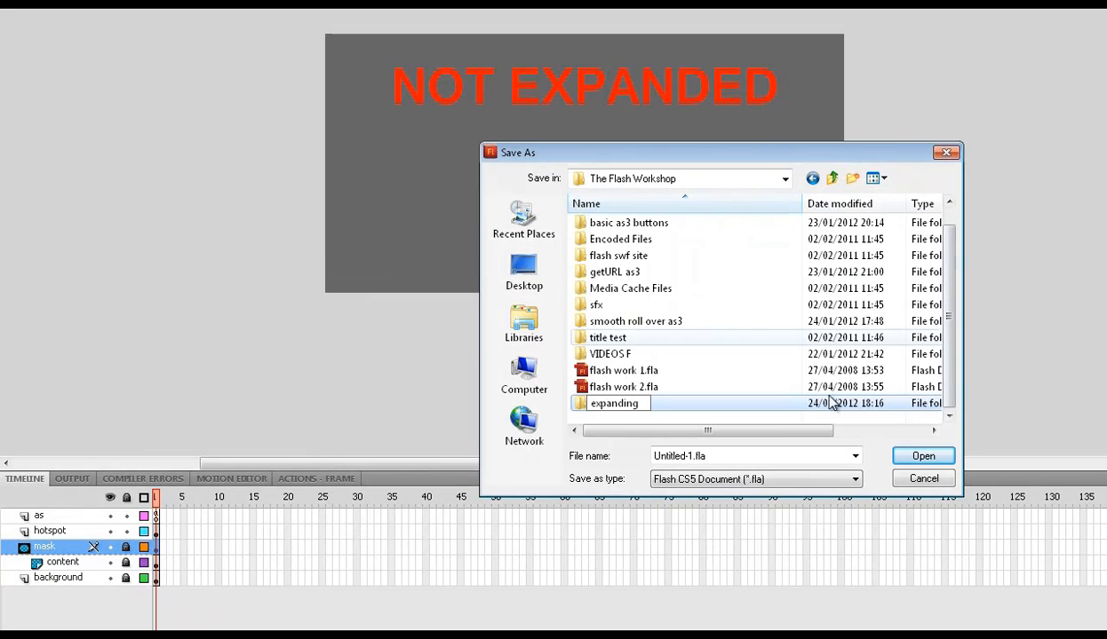
Save the banner as 'expanding' inside the expanding folder
double_click(614, 403)
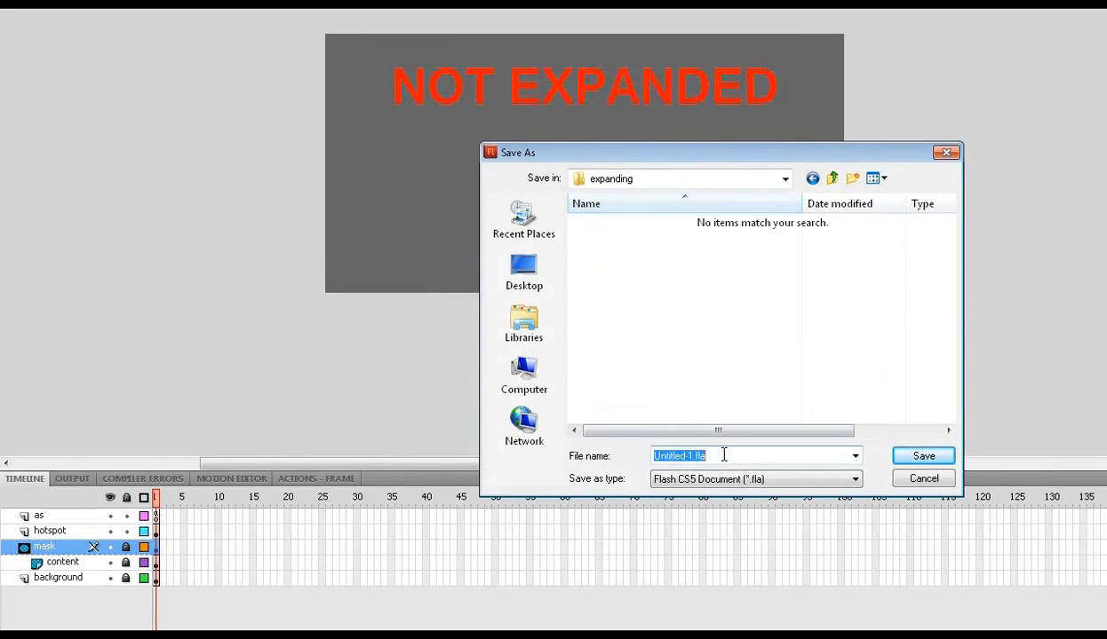
type("expanding")
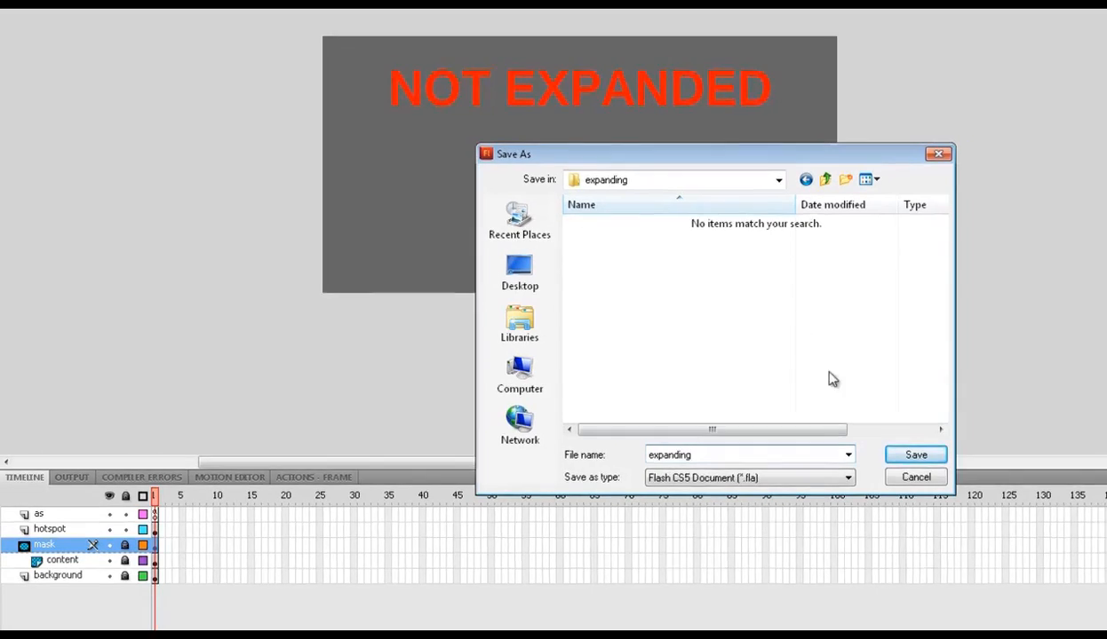
left_click(914, 455)
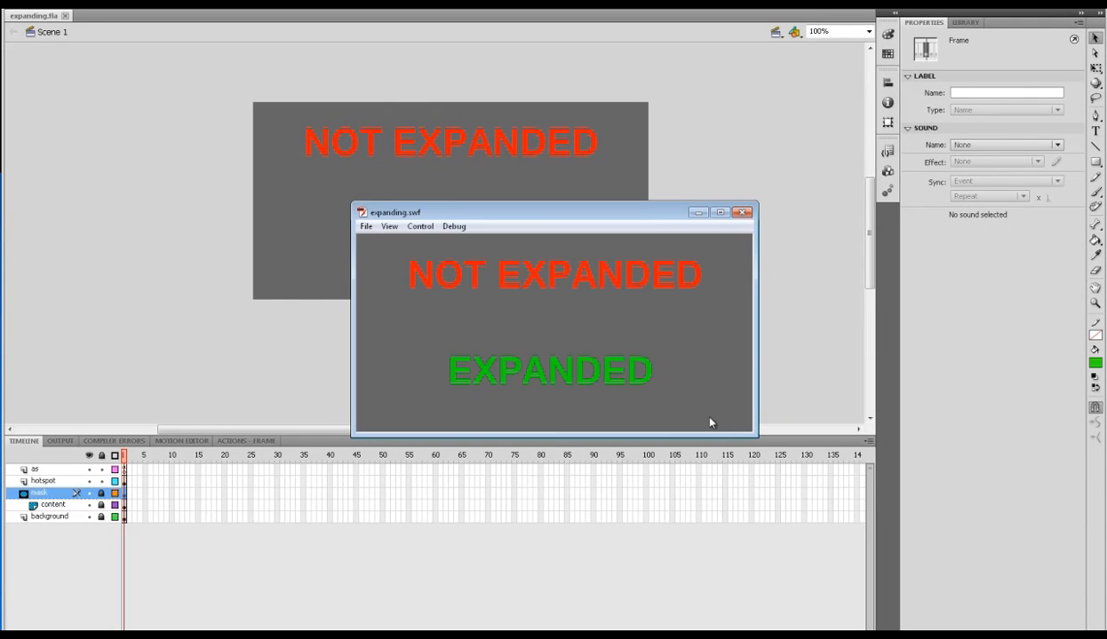
left_click(742, 213)
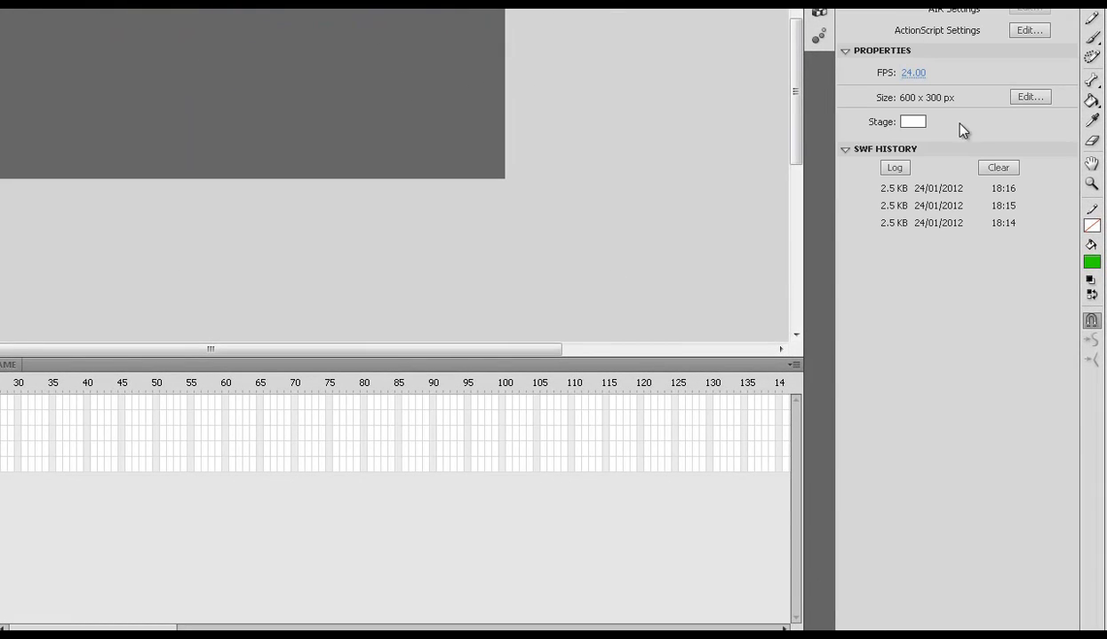
mouse_move(913, 72)
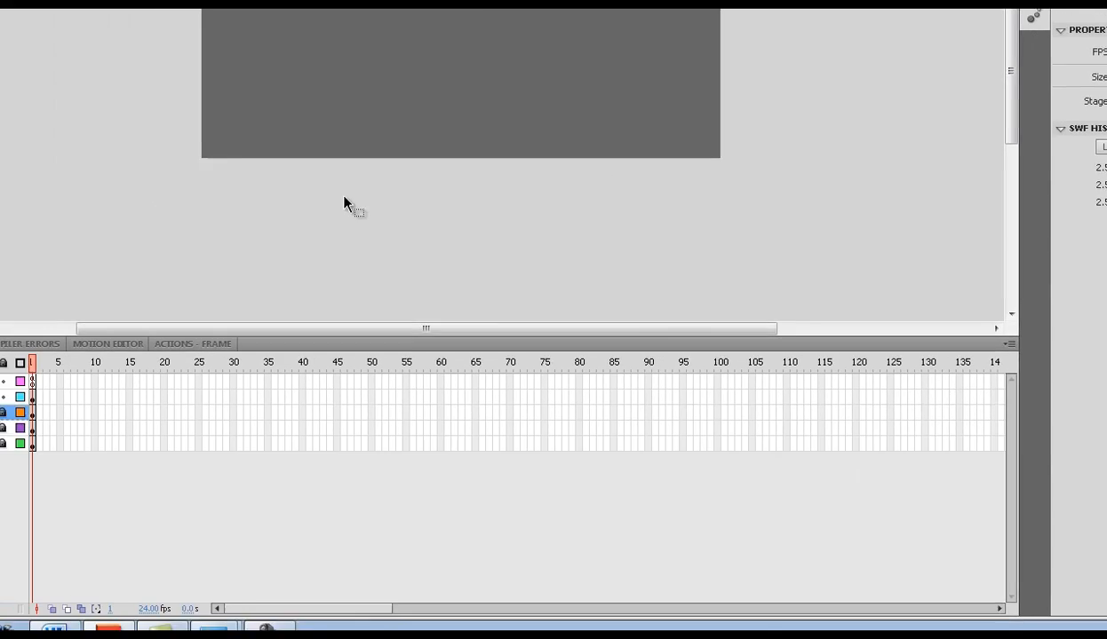
Launch Dreamweaver CS5 from the Start menu and create a new blank HTML page
left_click(21, 621)
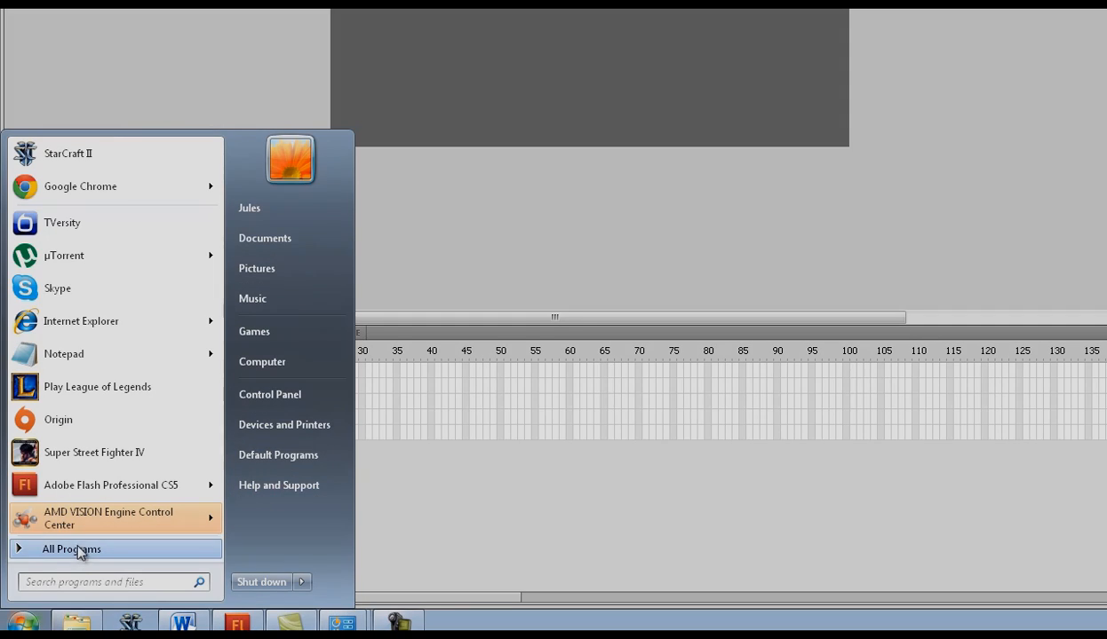
left_click(256, 618)
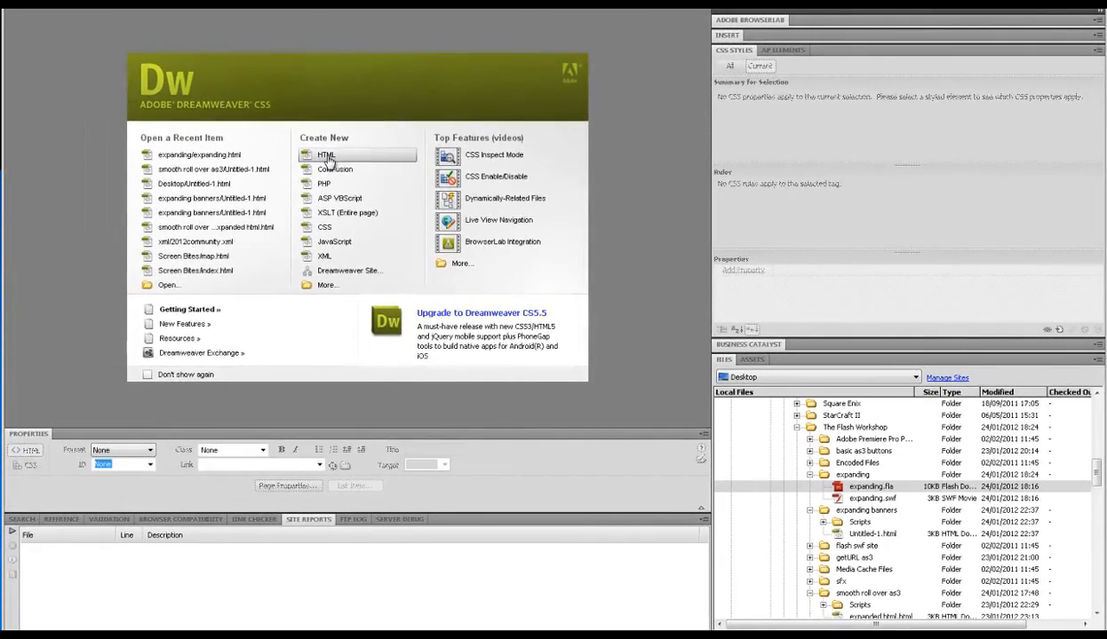
left_click(325, 155)
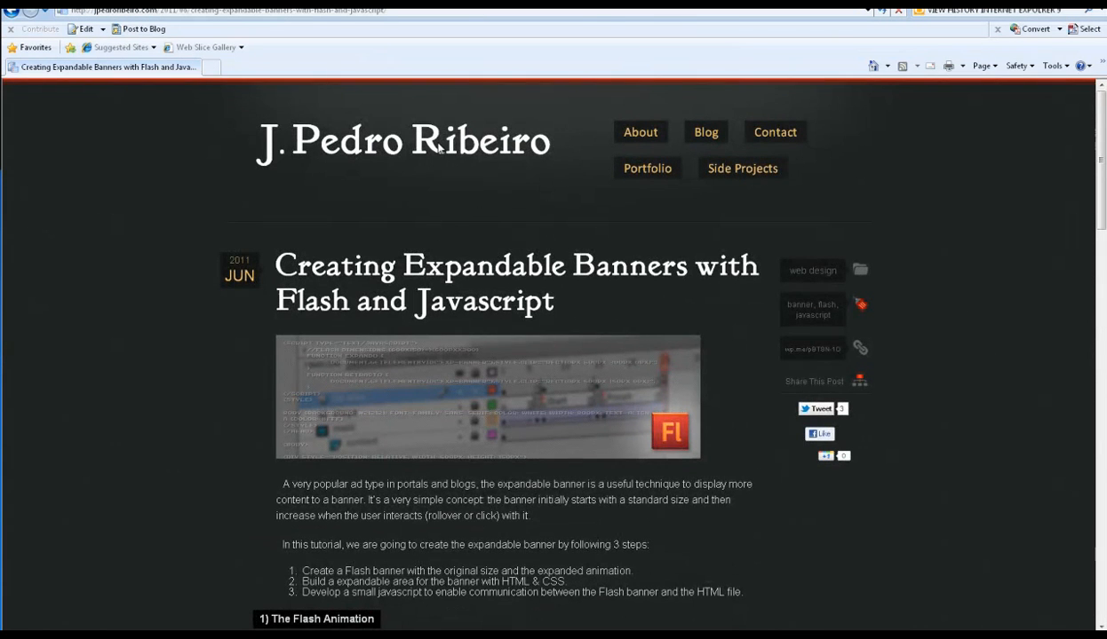
Select the tutorial's nested div snippet under '2) The HTML' and copy it
scroll("down", 3)
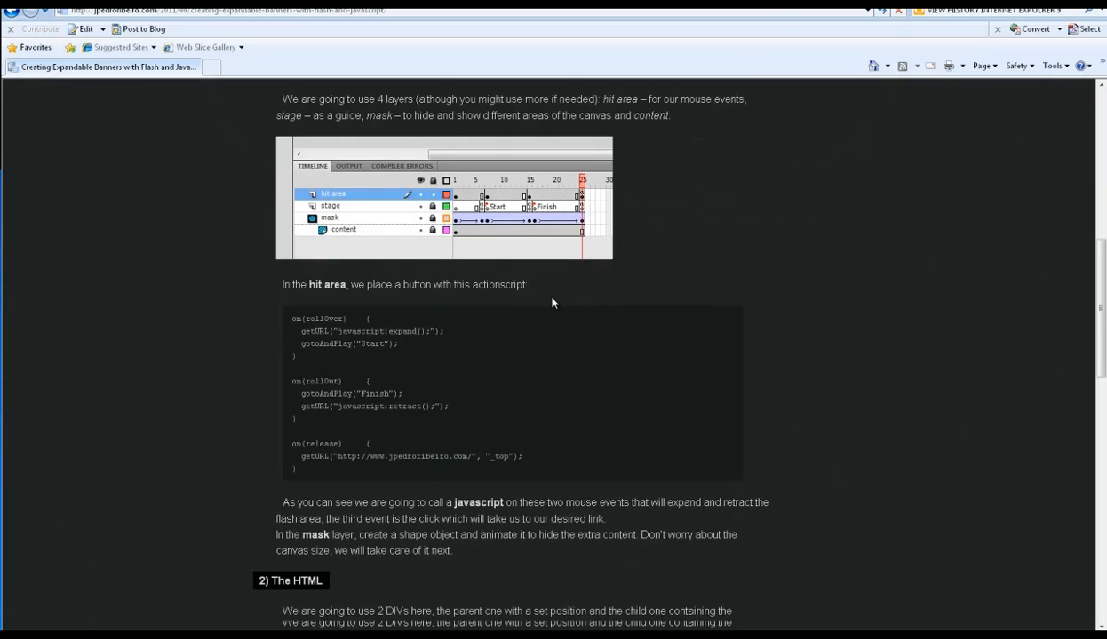
scroll("down", 3)
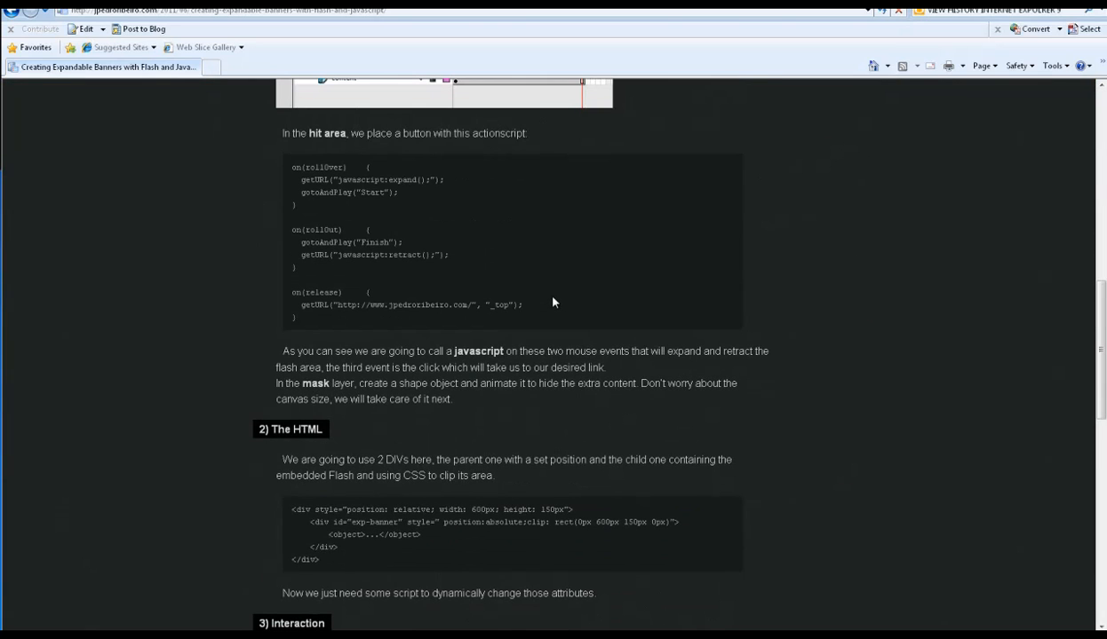
mouse_move(497, 320)
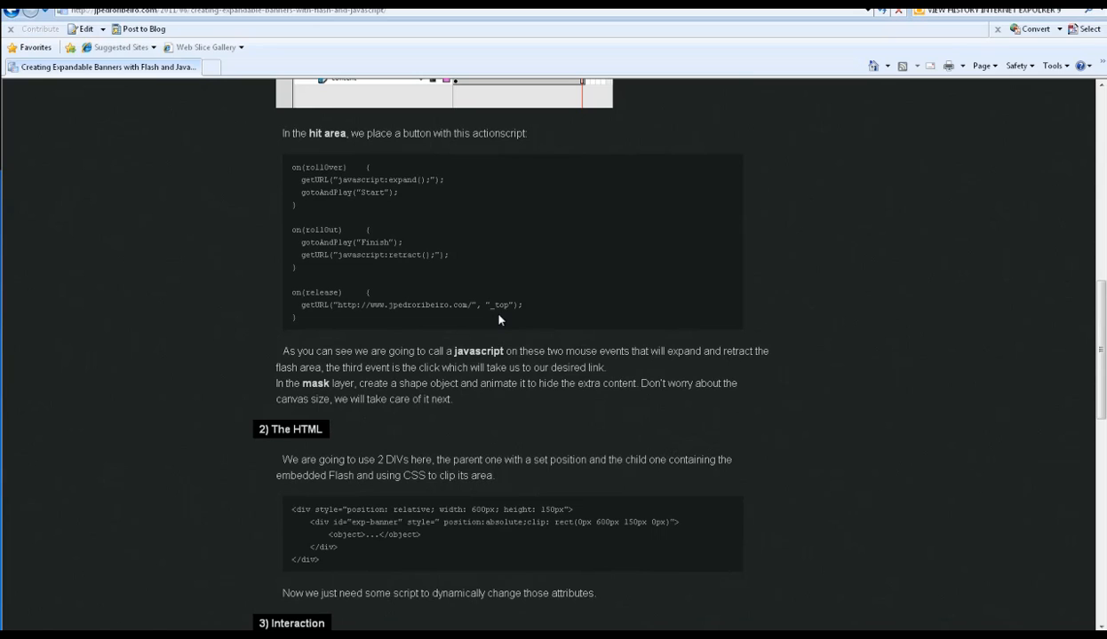
scroll("down", 3)
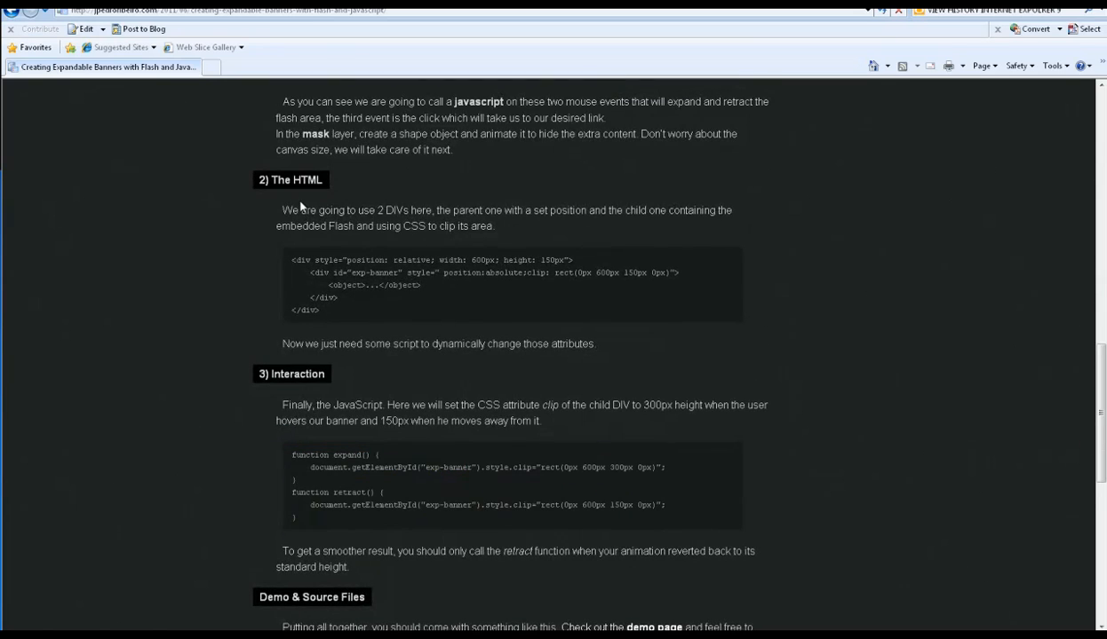
left_click_drag(293, 259, 320, 309)
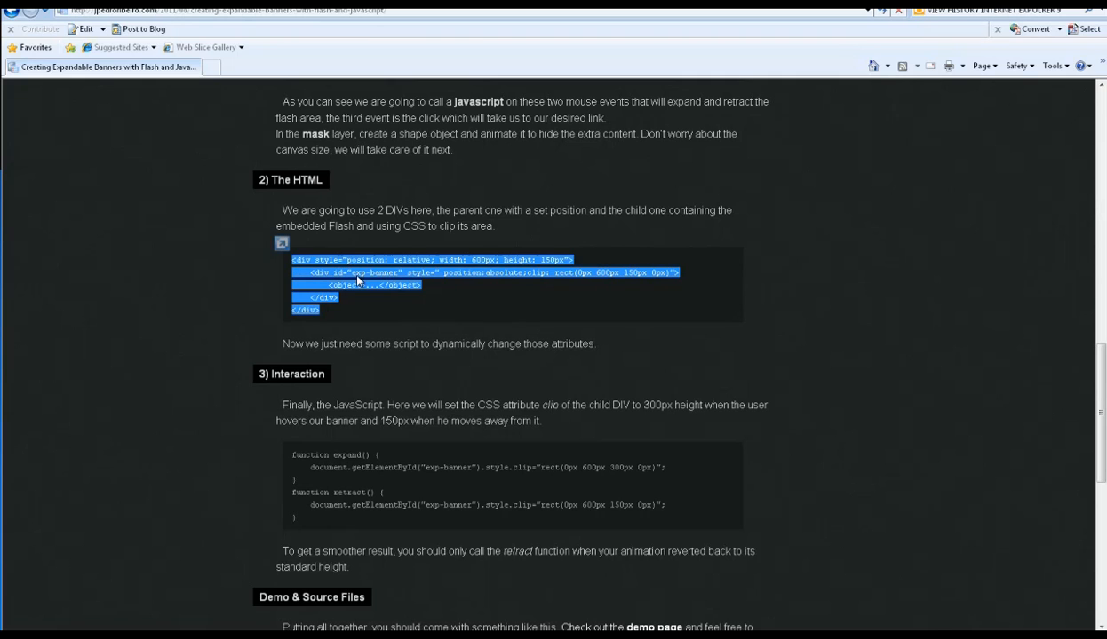
right_click(355, 280)
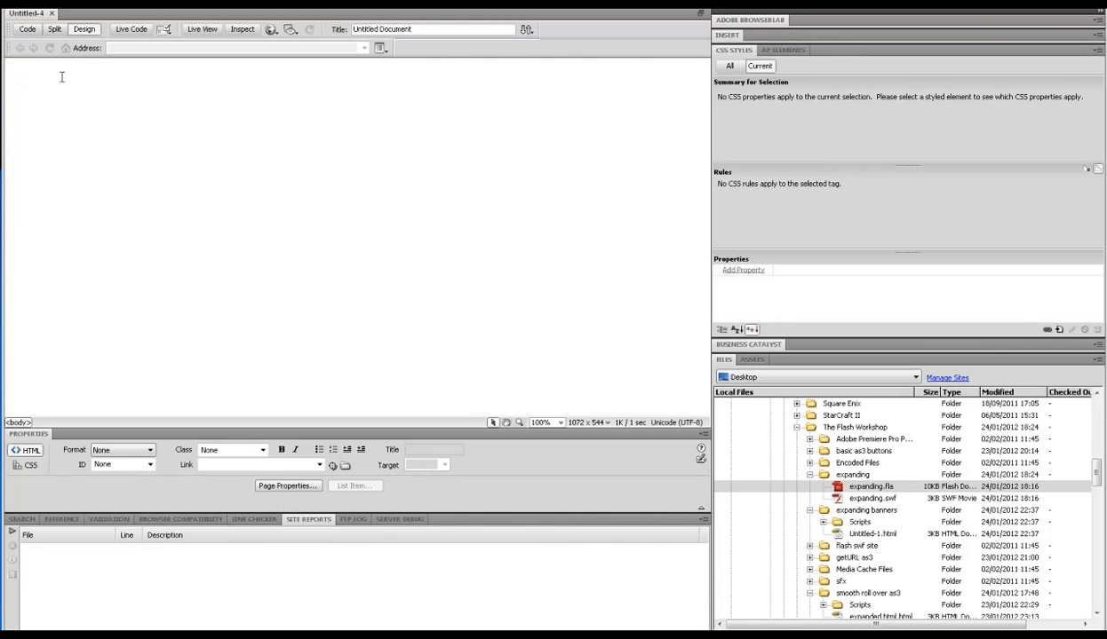
Paste the 600×150 parent div with clipped child into the body and check it in Design view
left_click(28, 29)
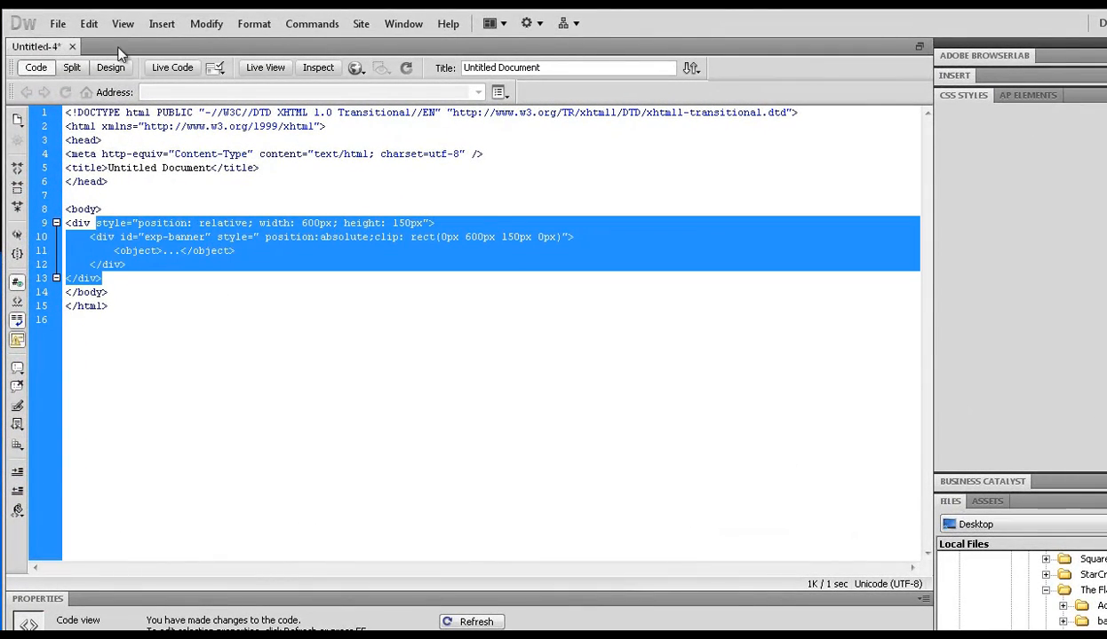
left_click(110, 67)
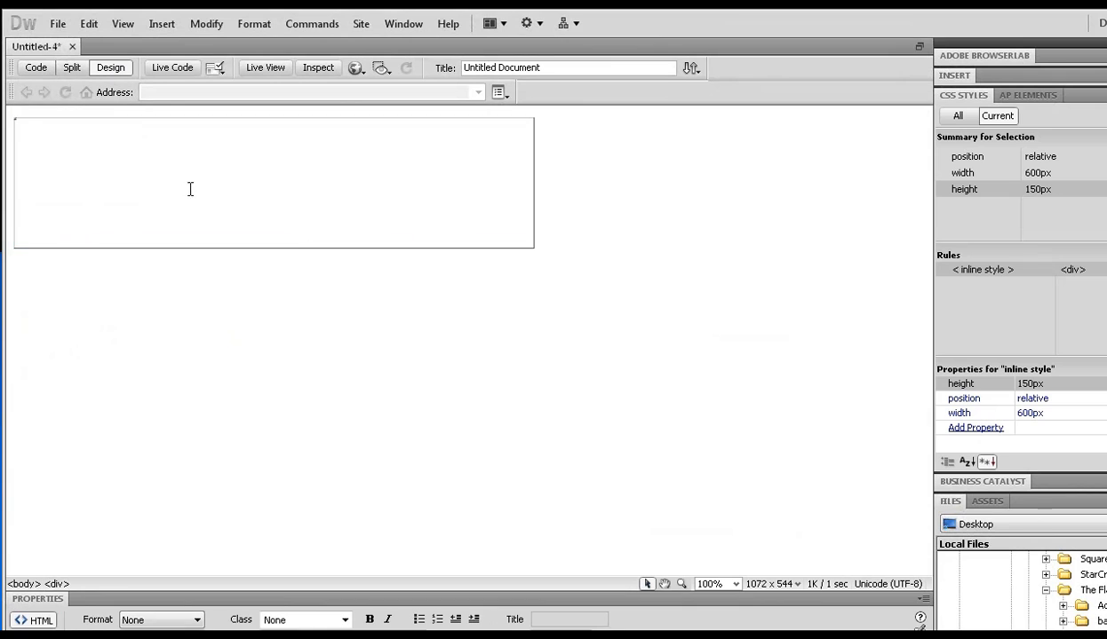
left_click(35, 68)
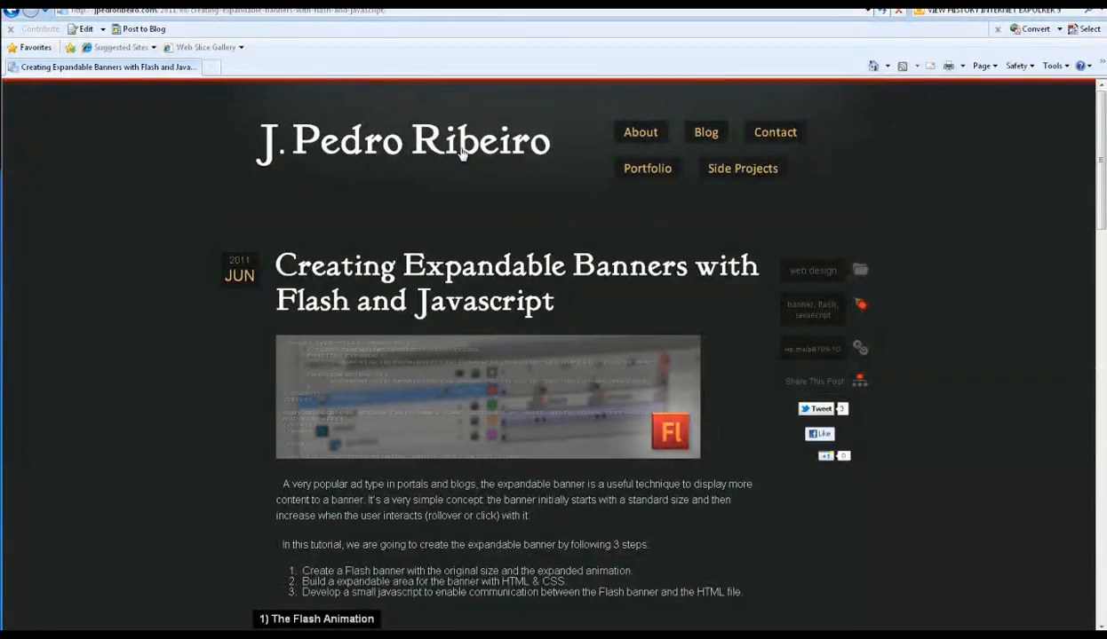
Scroll the tutorial page down toward the Interaction section with the expand/retract script
scroll("down", 3)
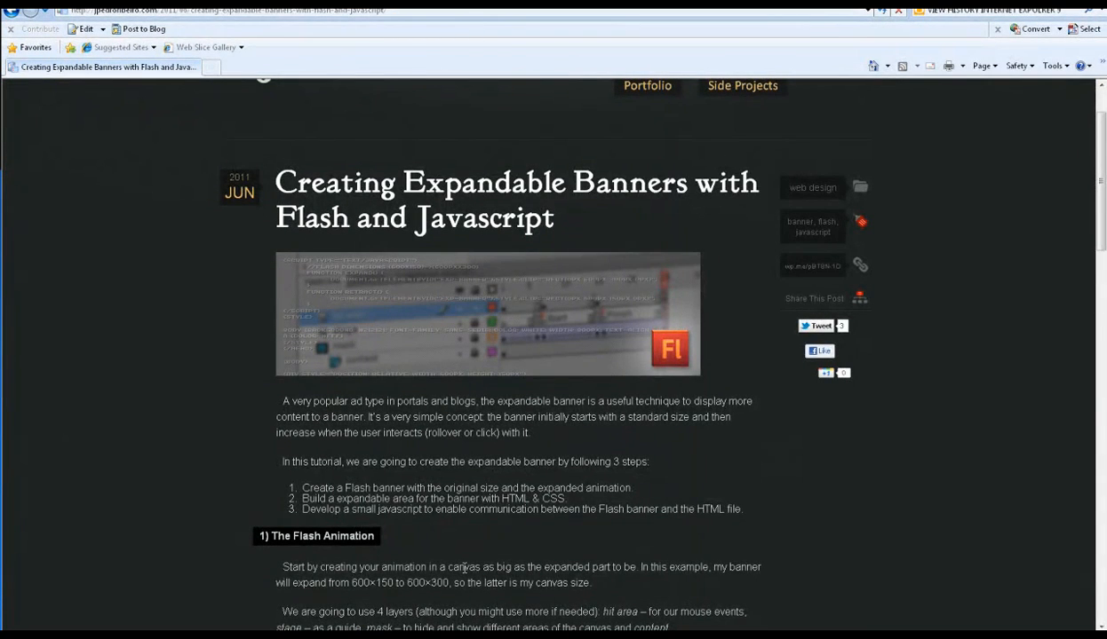
scroll("down", 3)
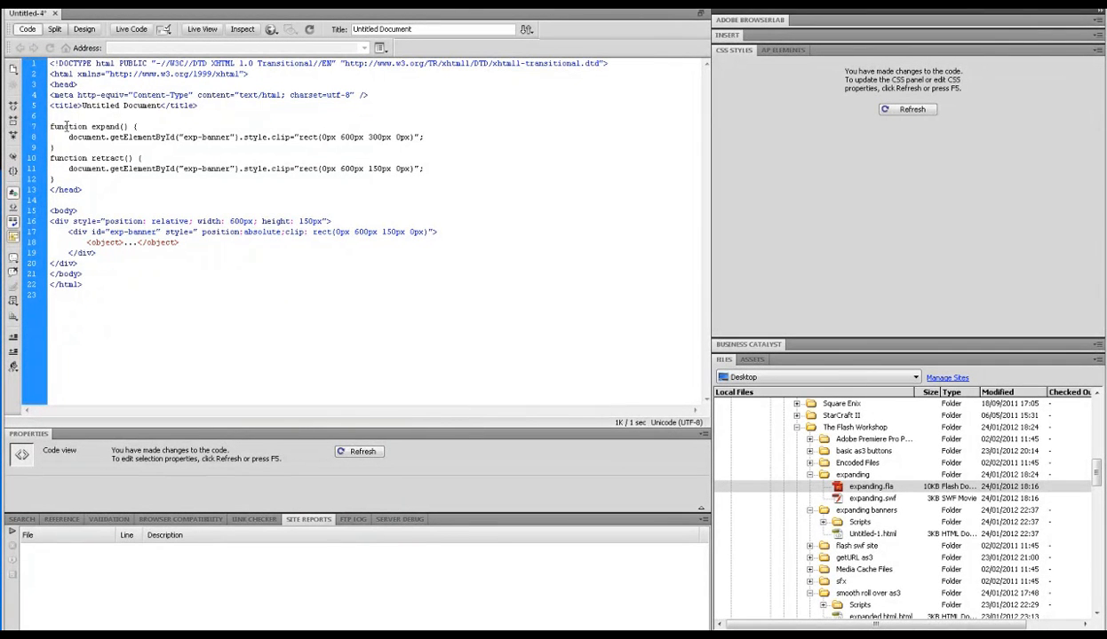
Review the pasted expand() function, its getElementById call and the 300px clip rectangle
double_click(89, 126)
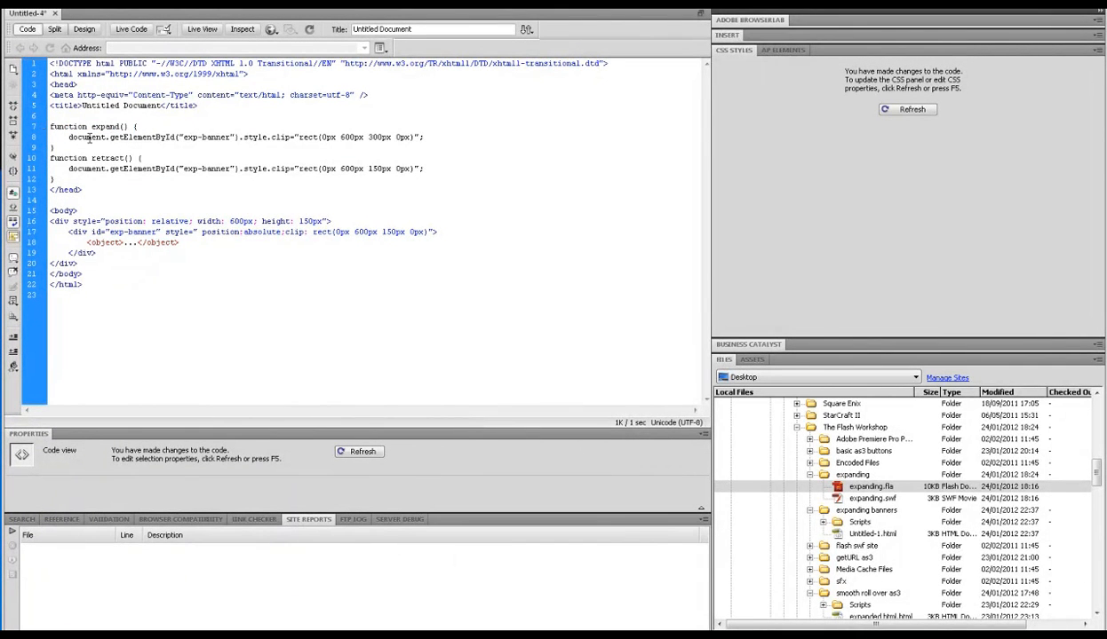
double_click(133, 137)
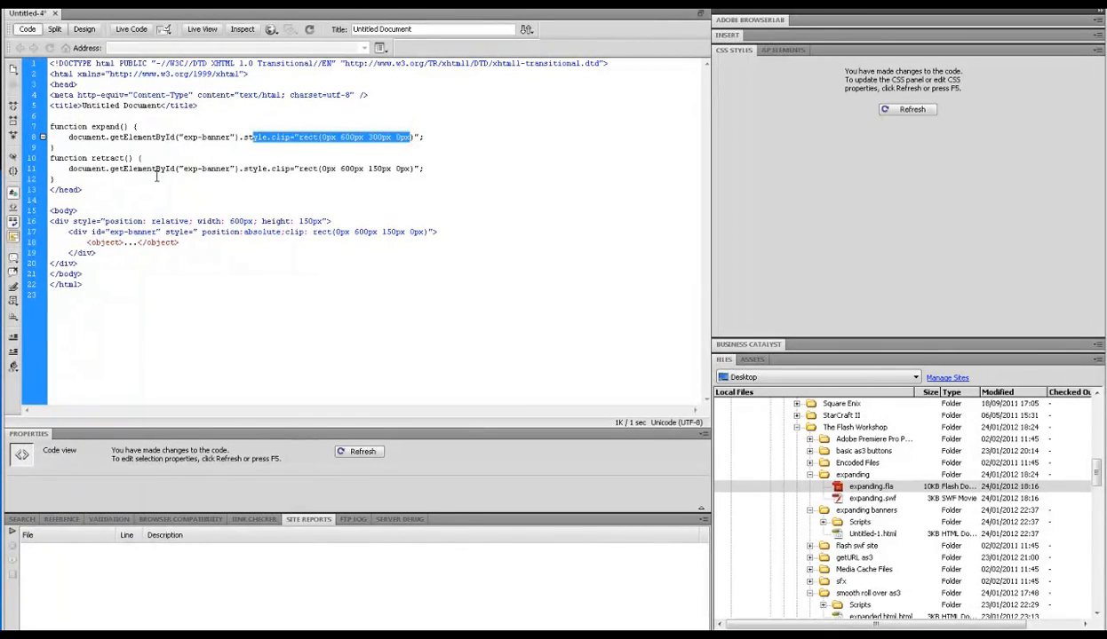
left_click_drag(128, 169, 321, 168)
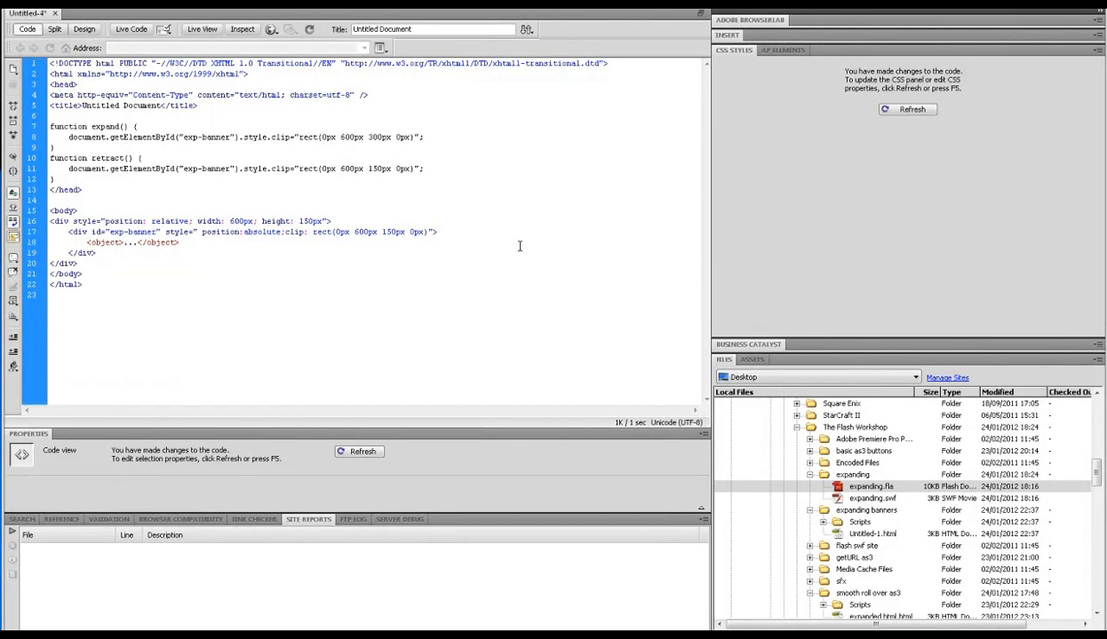
Review the retract() function, then begin a <script> tag above the functions in the head
double_click(99, 126)
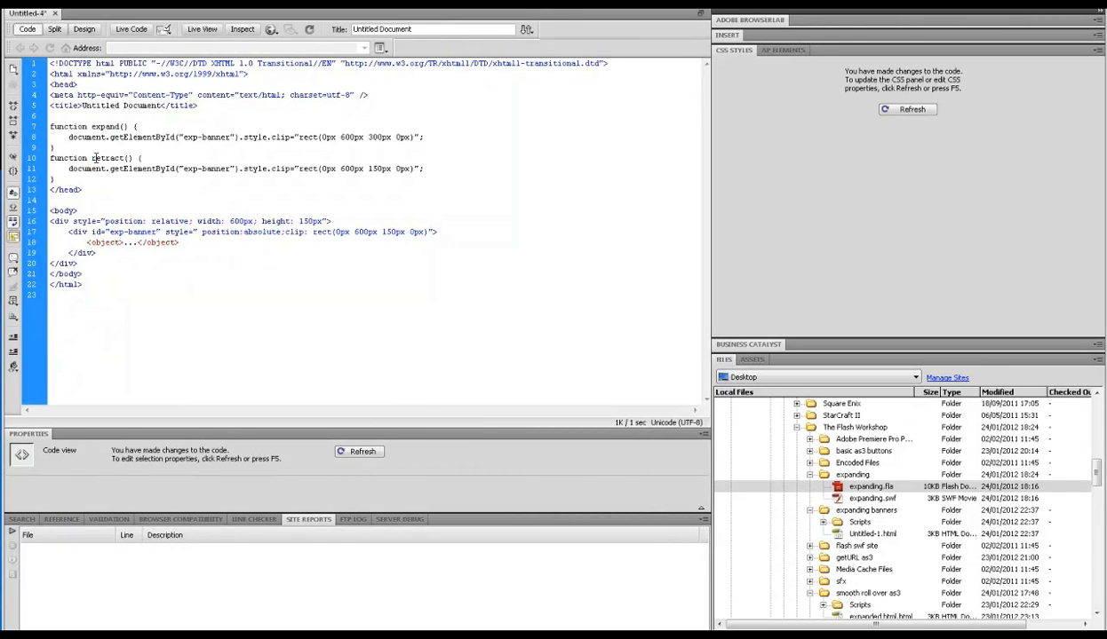
double_click(107, 156)
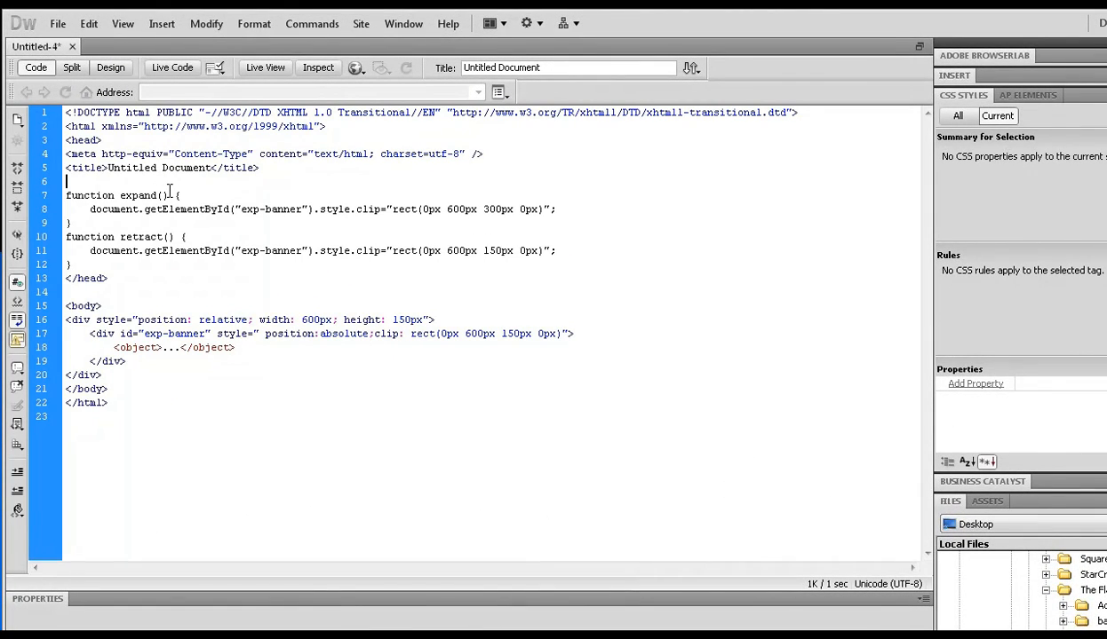
type("<s")
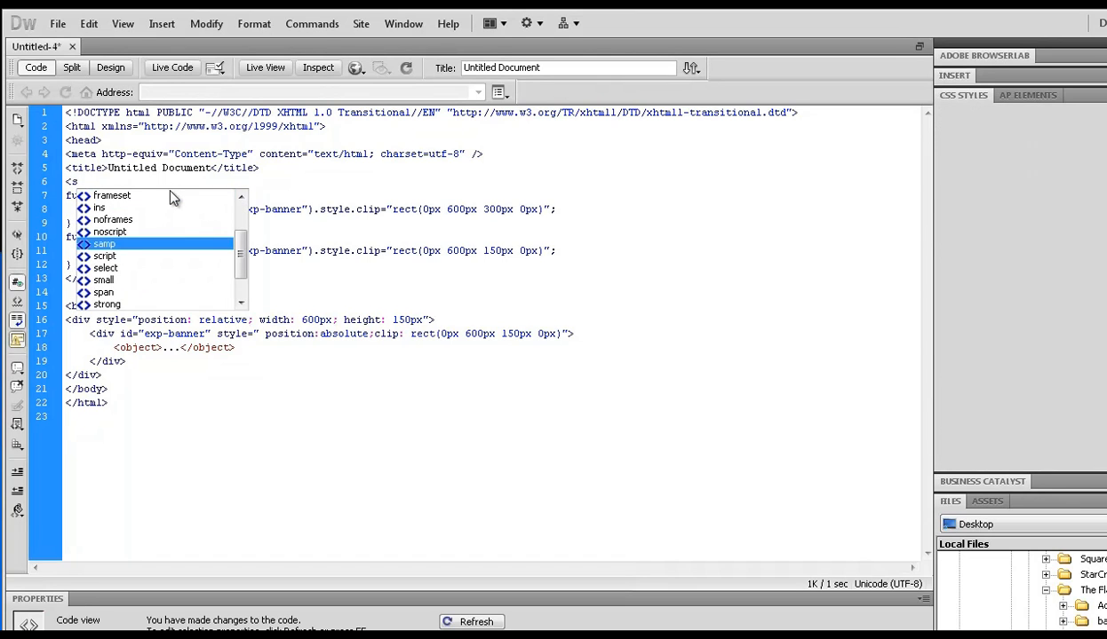